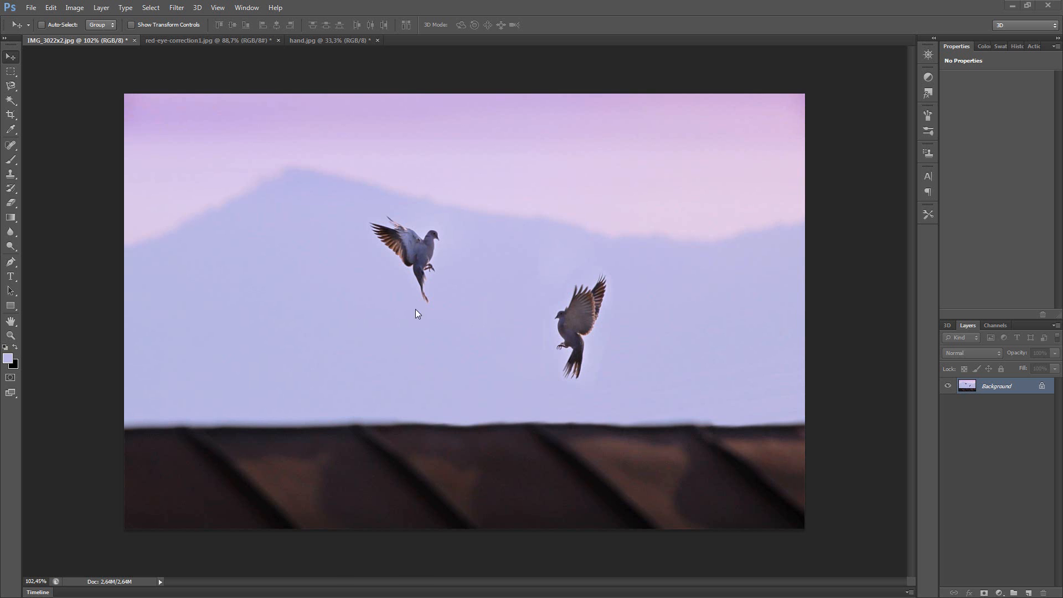
pyautogui.moveTo(467, 326)
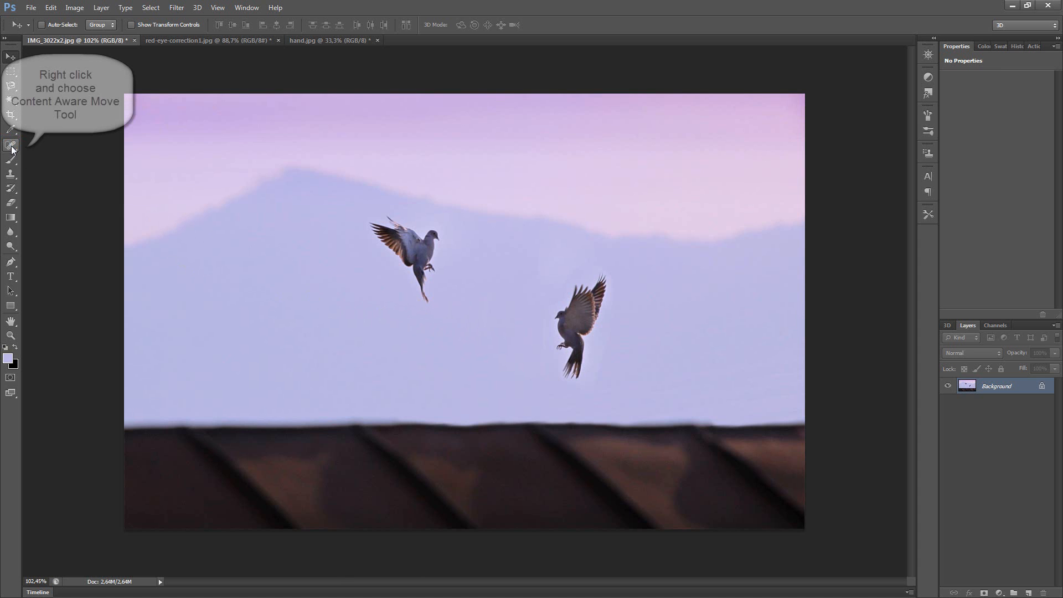
# Step: Switch to the Content-Aware Move Tool from the healing tool group
pyautogui.rightClick(11, 147)
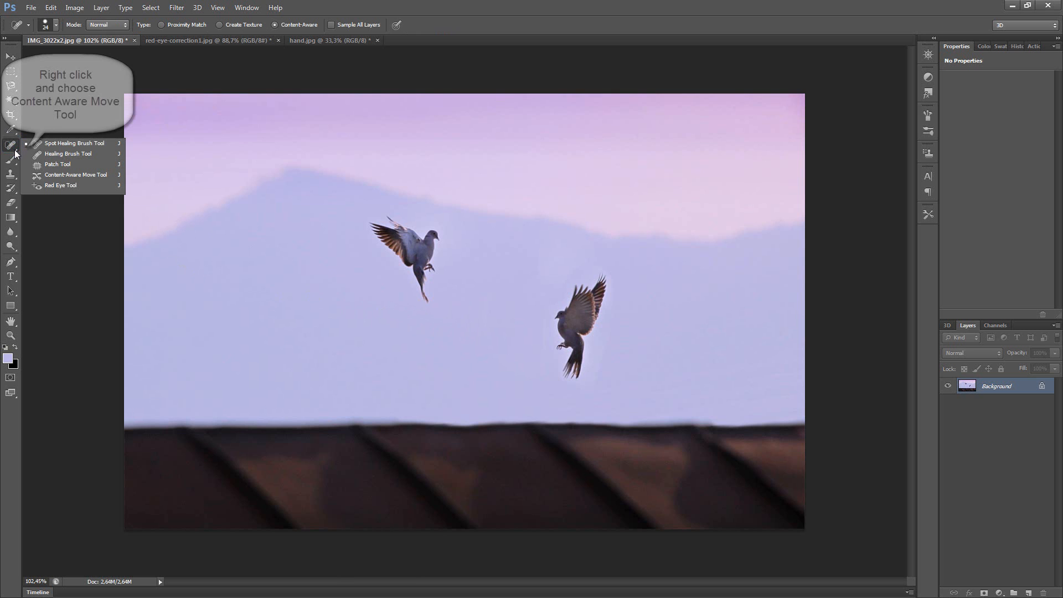
pyautogui.click(76, 175)
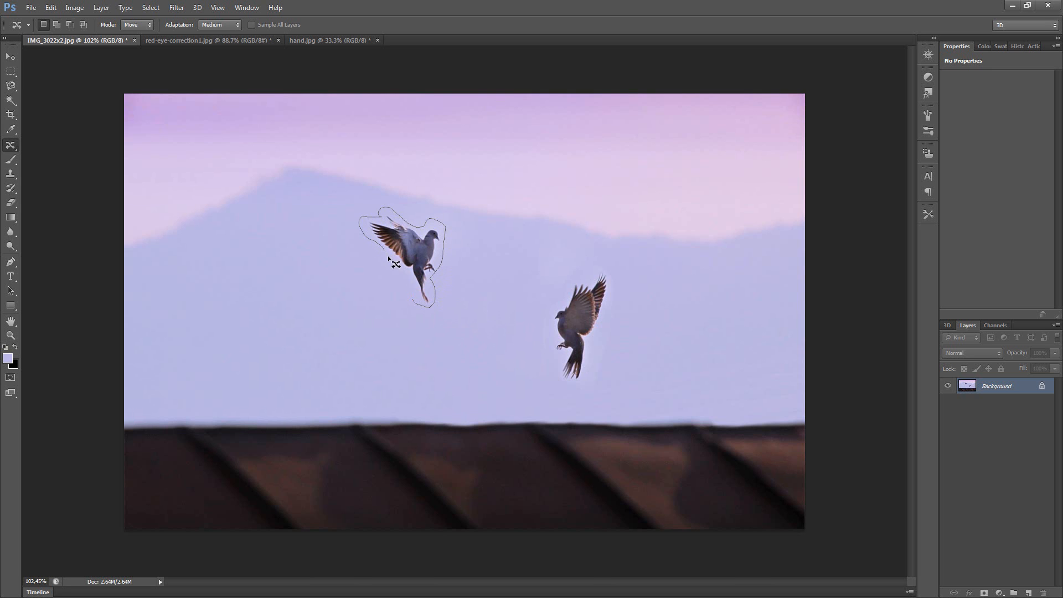
pyautogui.moveTo(419, 307)
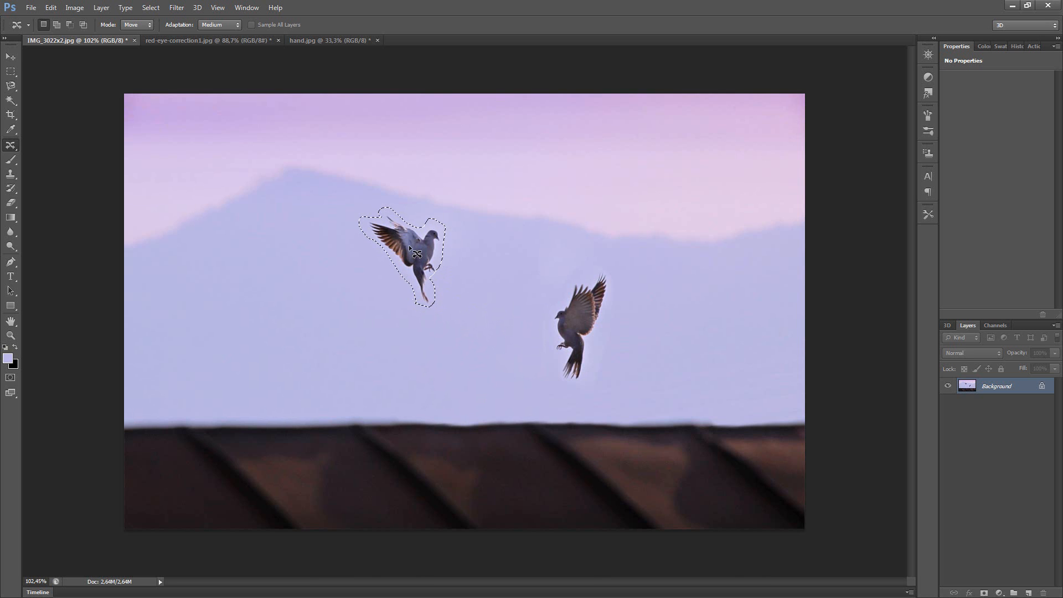
# Step: Drag the left dove beside the right one, then move both doves up and left
pyautogui.moveTo(413, 255); pyautogui.dragTo(482, 319)
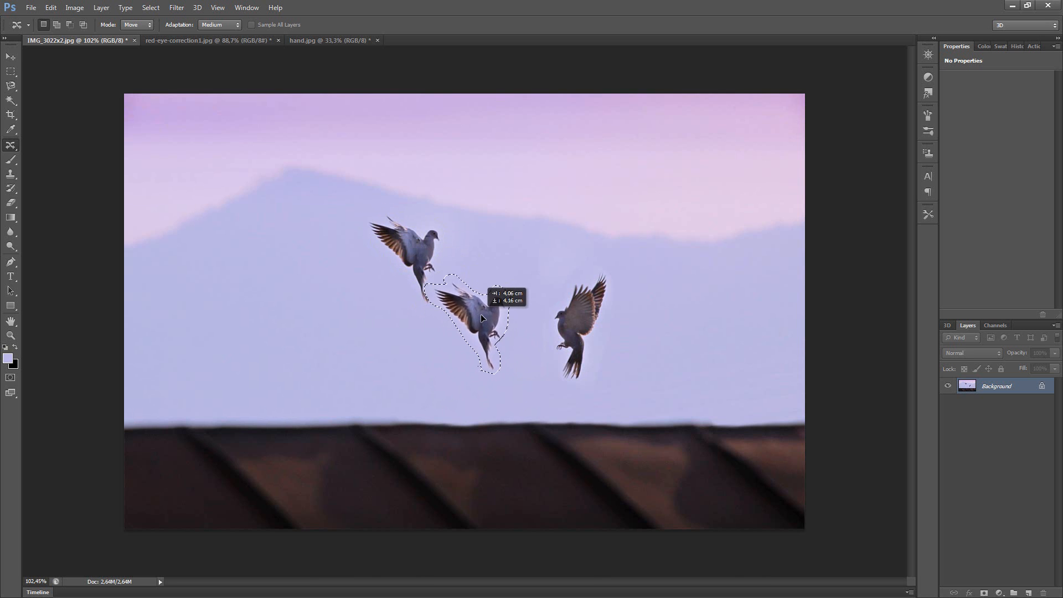
pyautogui.moveTo(481, 319); pyautogui.dragTo(508, 326)
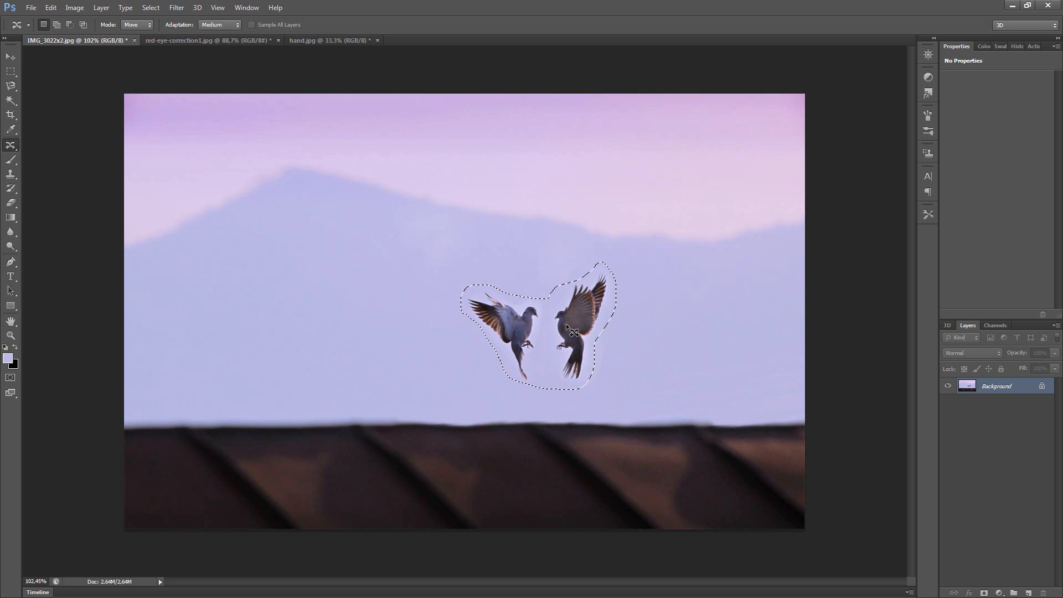
pyautogui.moveTo(569, 328); pyautogui.dragTo(409, 277)
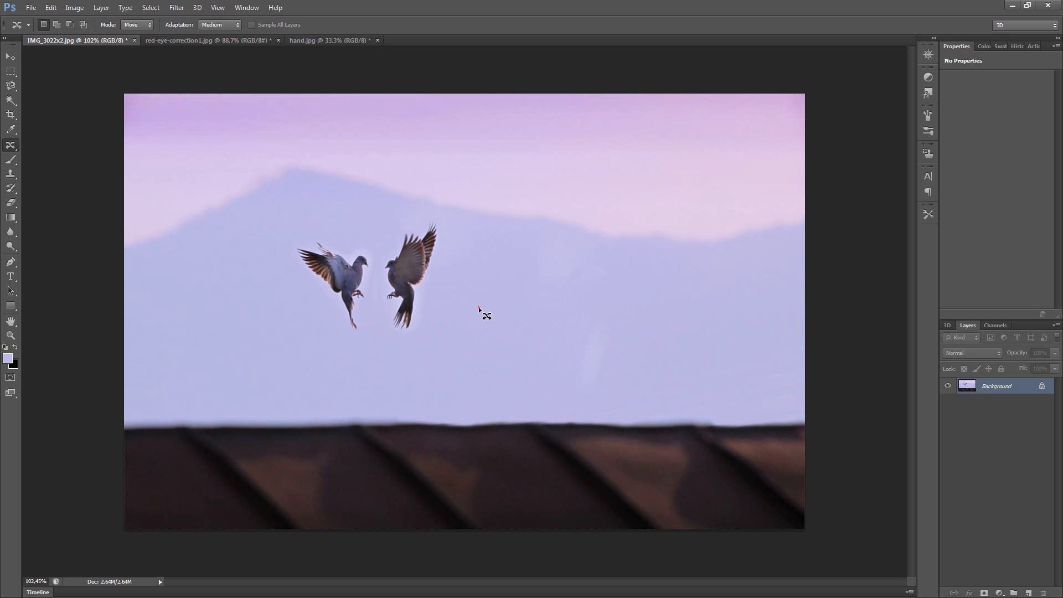
pyautogui.moveTo(707, 346)
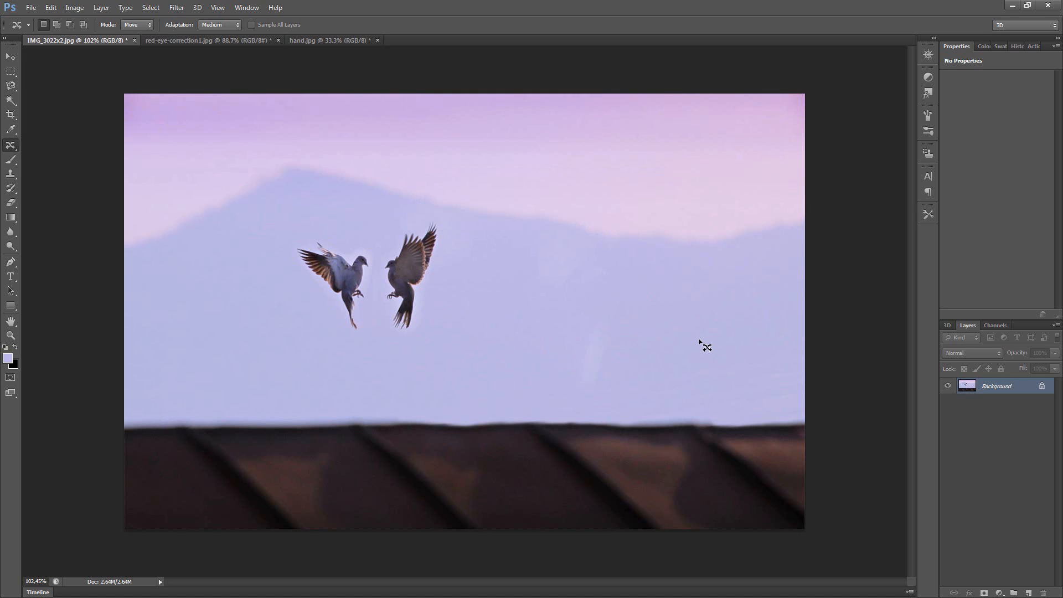
pyautogui.moveTo(704, 343)
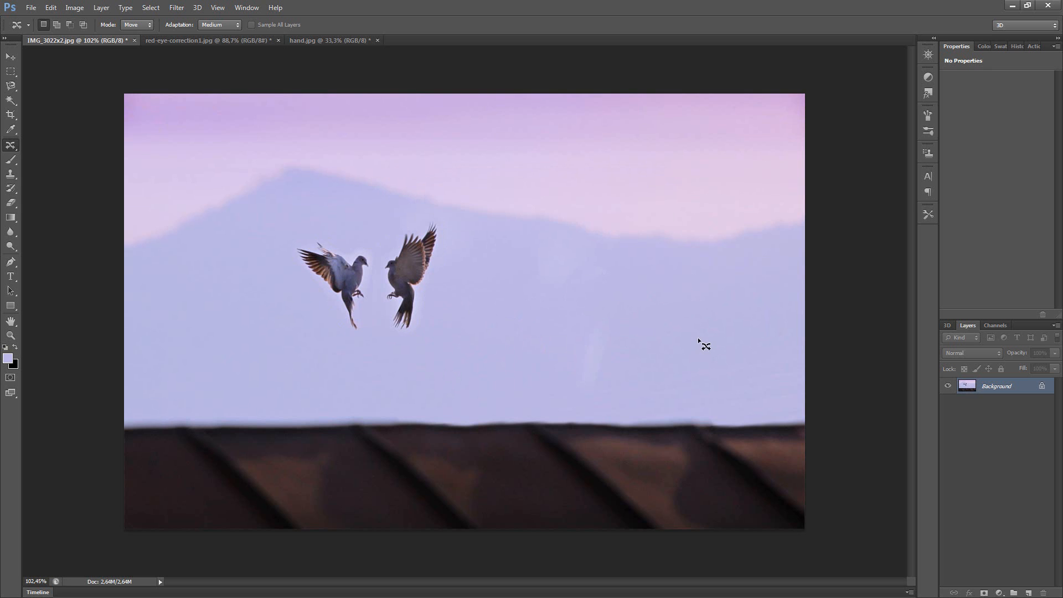
pyautogui.moveTo(188, 281)
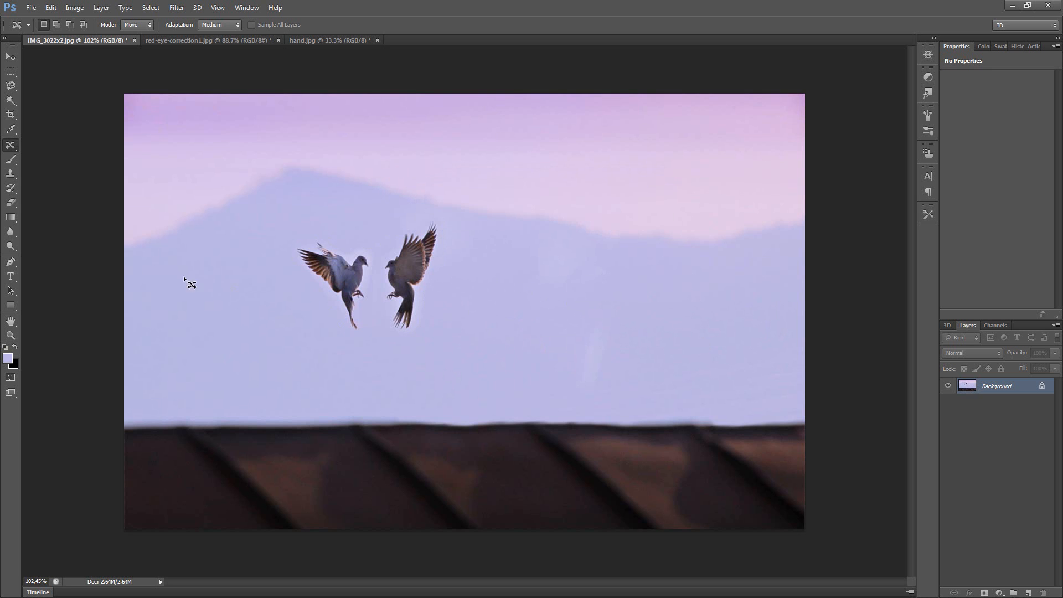
pyautogui.moveTo(6, 249)
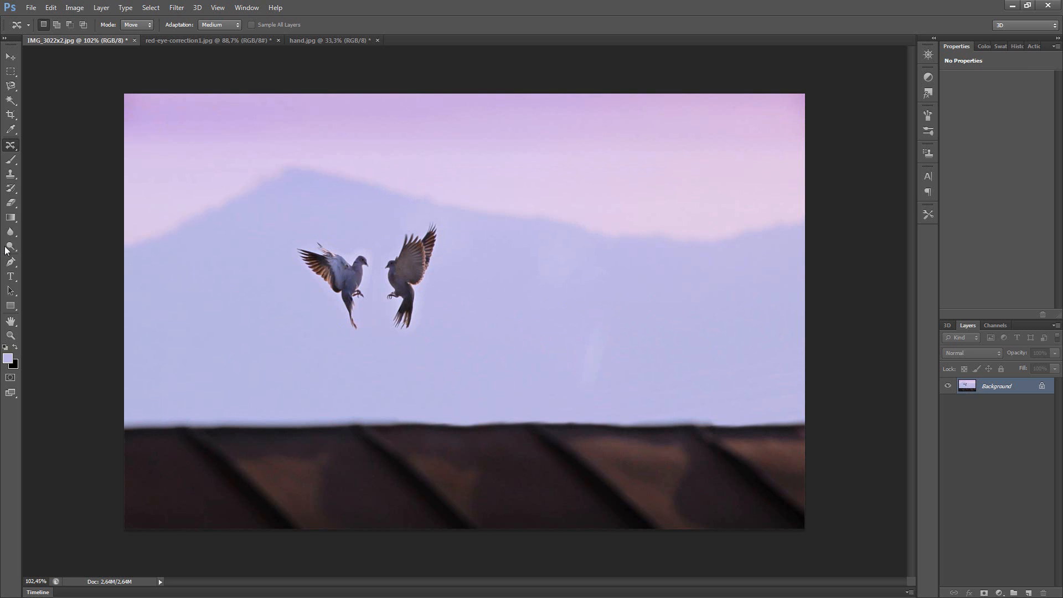
# Step: Bring up the Dodge/Burn/Sponge toning tool group
pyautogui.click(11, 249)
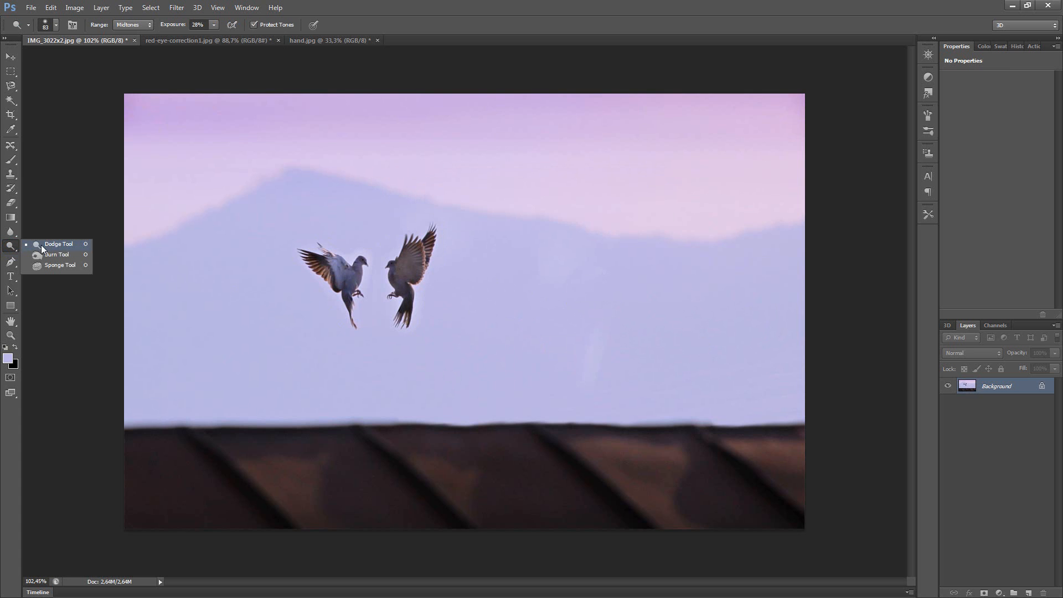
# Step: Choose the Dodge Tool with Exposure 40% and Range kept at Midtones
pyautogui.click(59, 243)
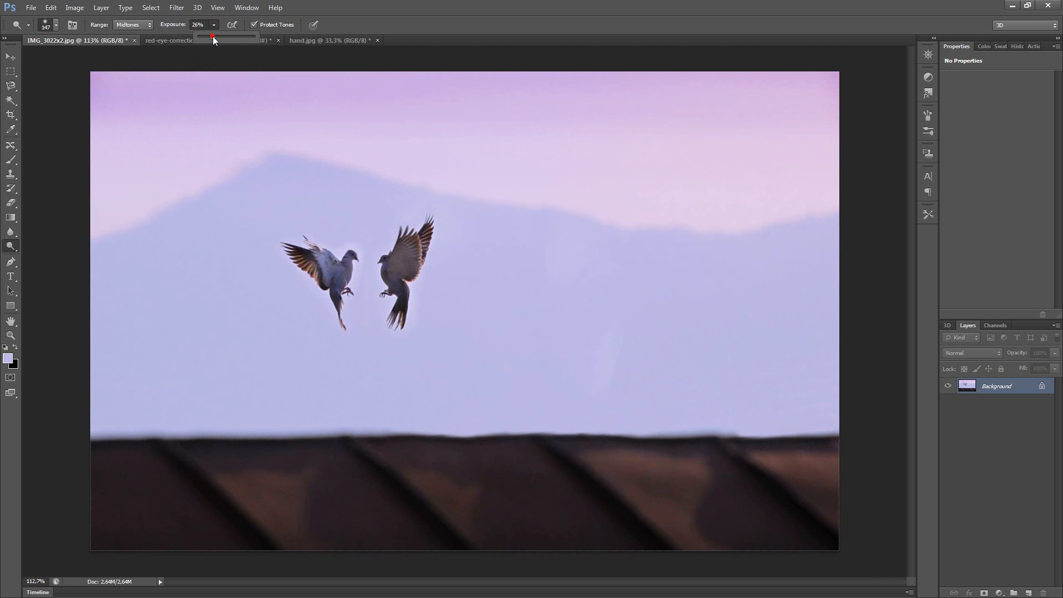
pyautogui.moveTo(213, 35); pyautogui.dragTo(219, 36)
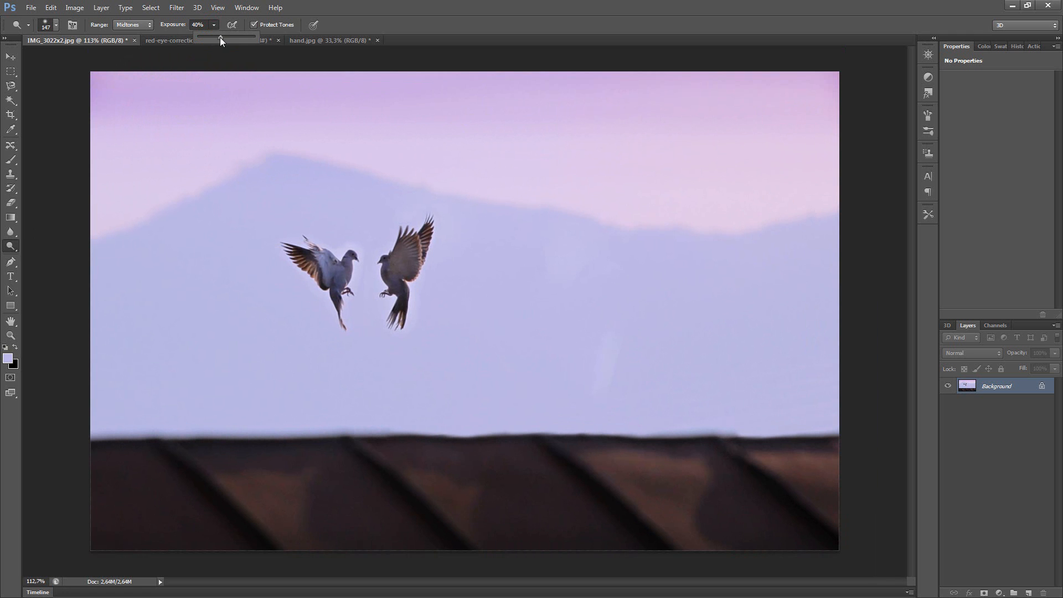
pyautogui.click(133, 24)
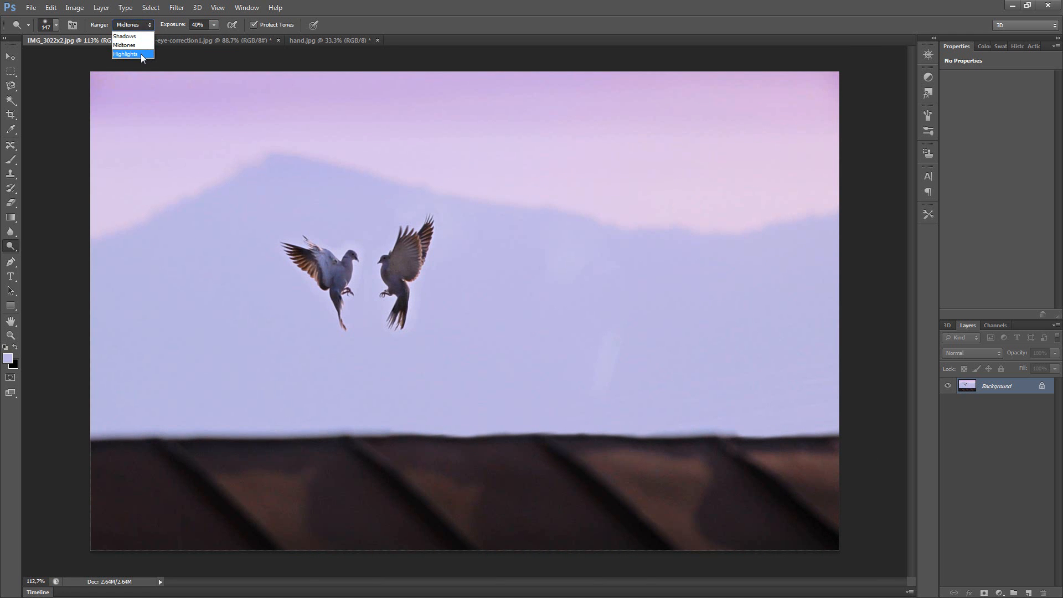
pyautogui.click(124, 44)
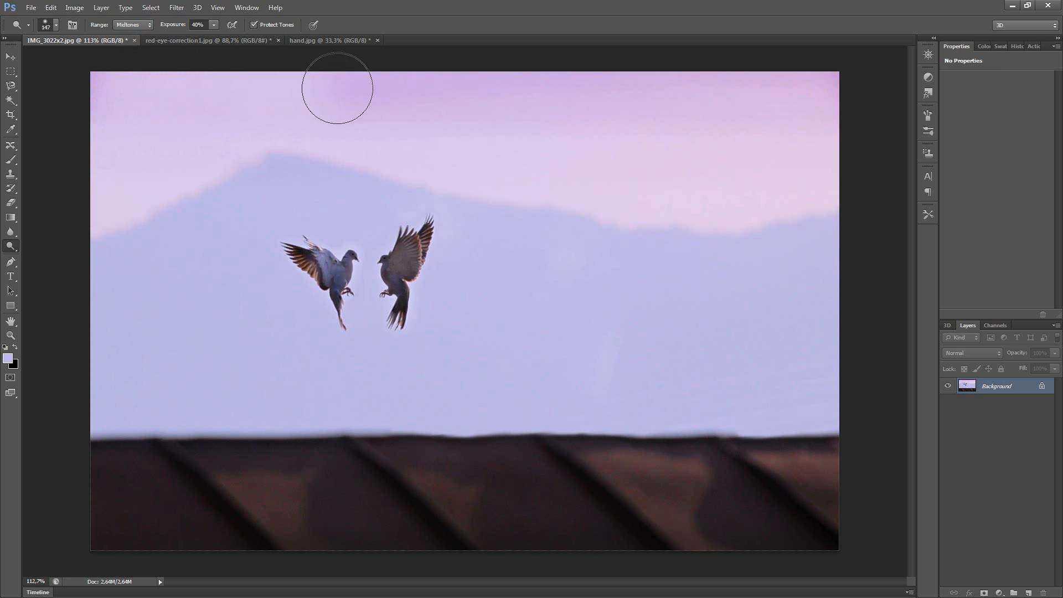
# Step: Dodge the sky along the top, above the mountain peak and over its right slope
pyautogui.moveTo(335, 88); pyautogui.dragTo(607, 88)
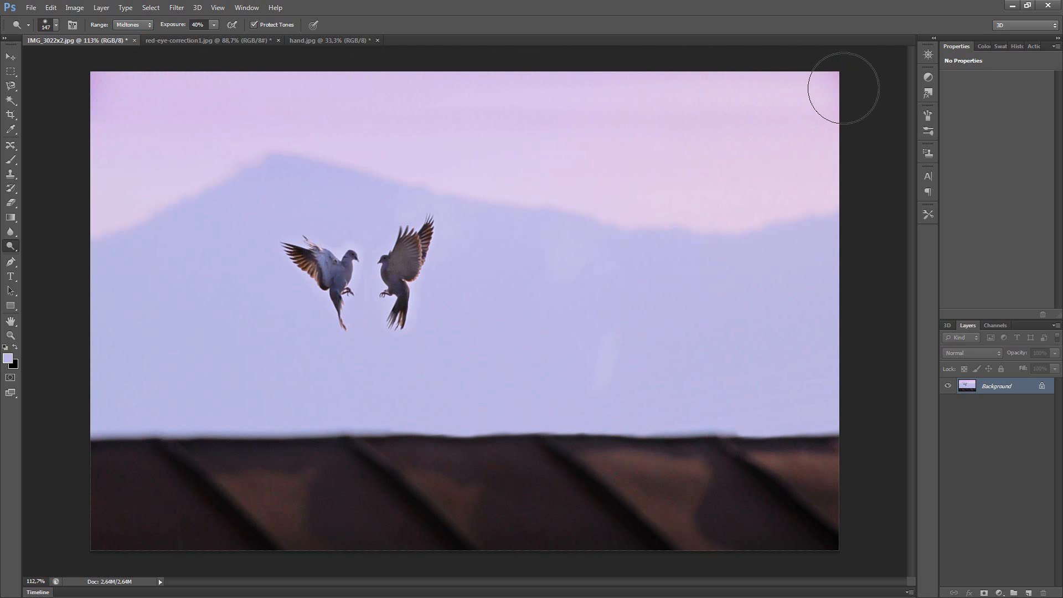
pyautogui.moveTo(805, 88)
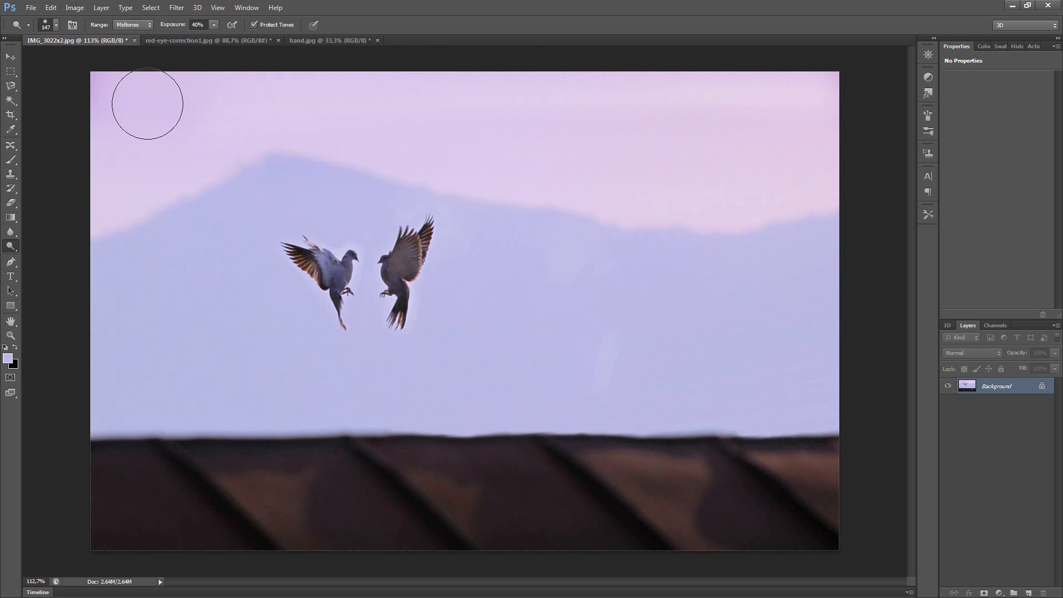
pyautogui.moveTo(92, 89)
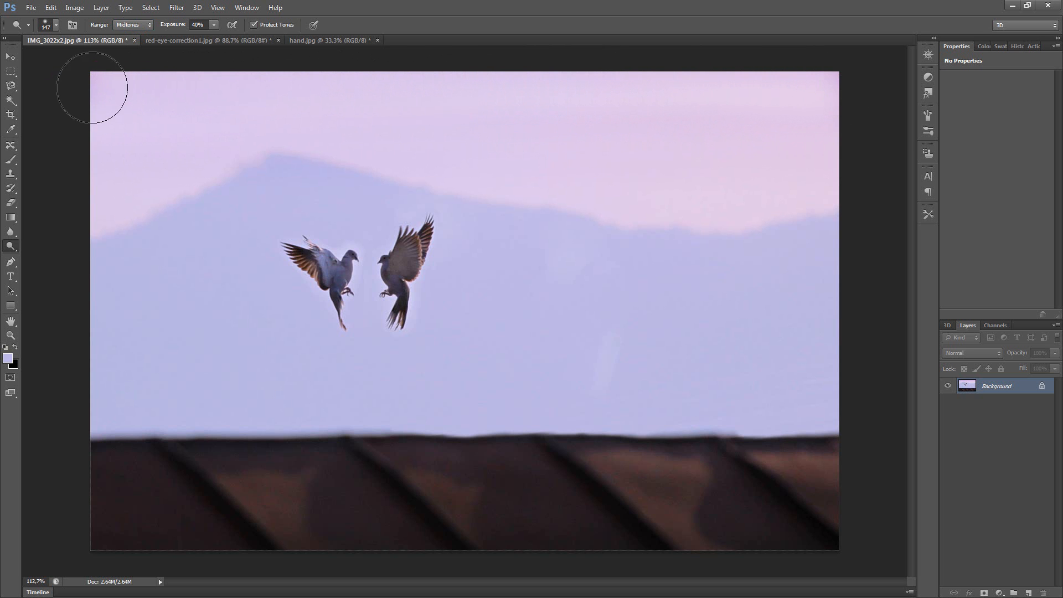
pyautogui.moveTo(95, 227)
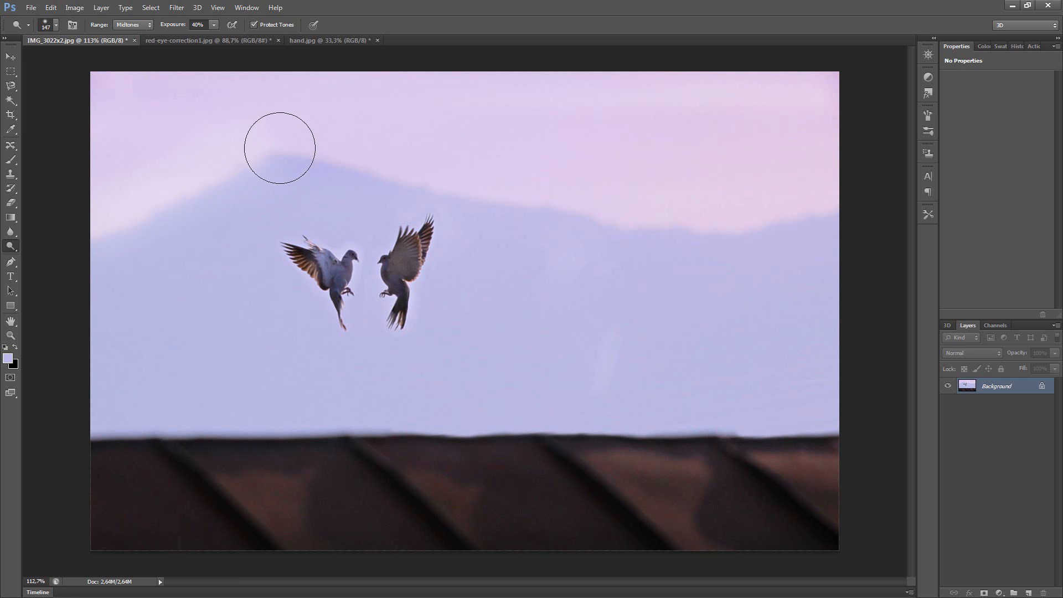
pyautogui.moveTo(279, 147); pyautogui.dragTo(554, 198)
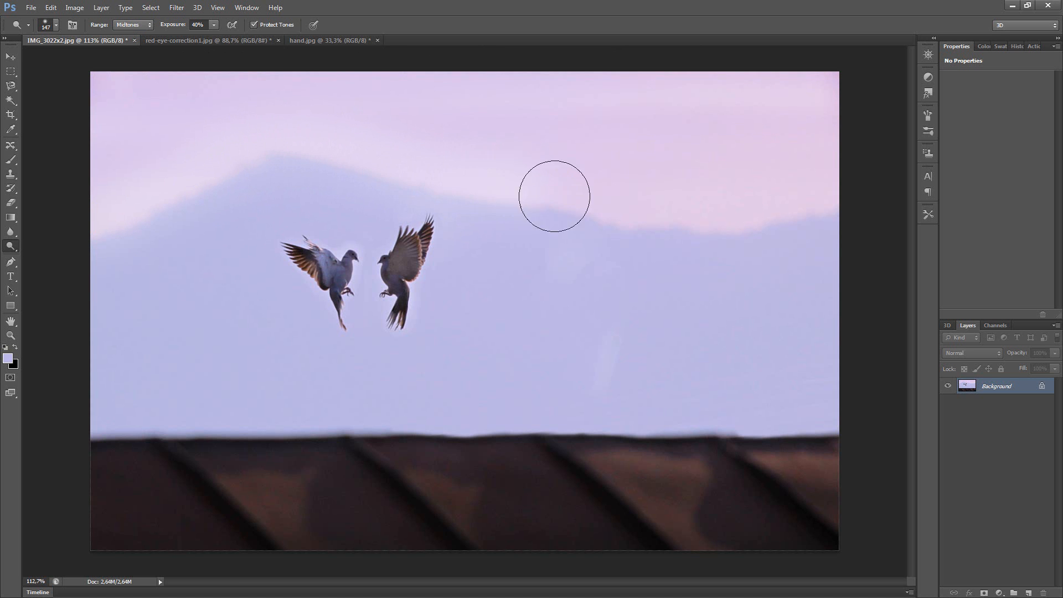
pyautogui.moveTo(554, 196); pyautogui.dragTo(826, 196)
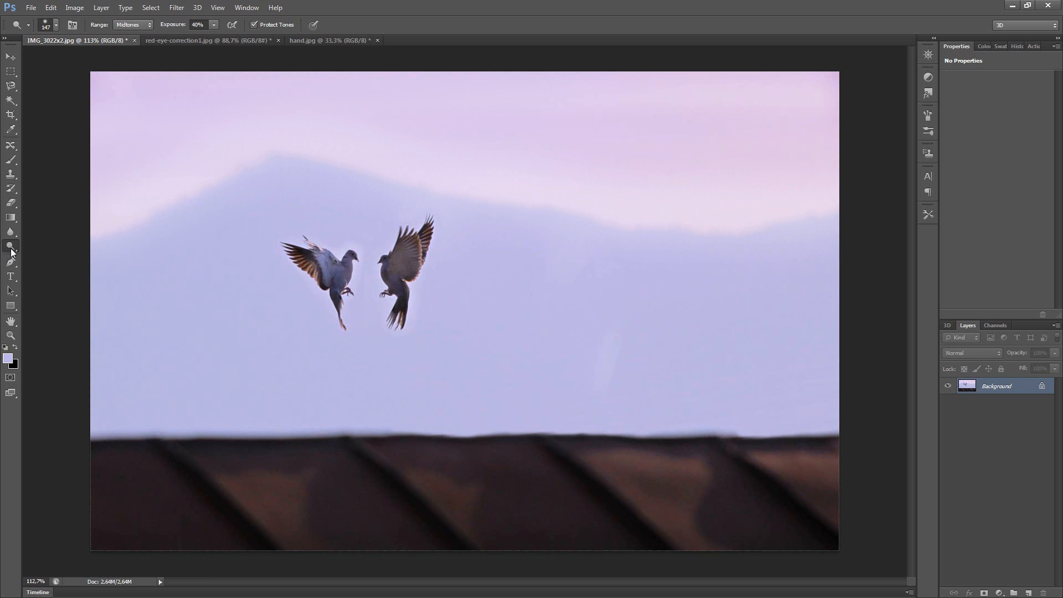
# Step: Switch to the Burn Tool and darken the sky, including its top edge and top right
pyautogui.click(12, 246)
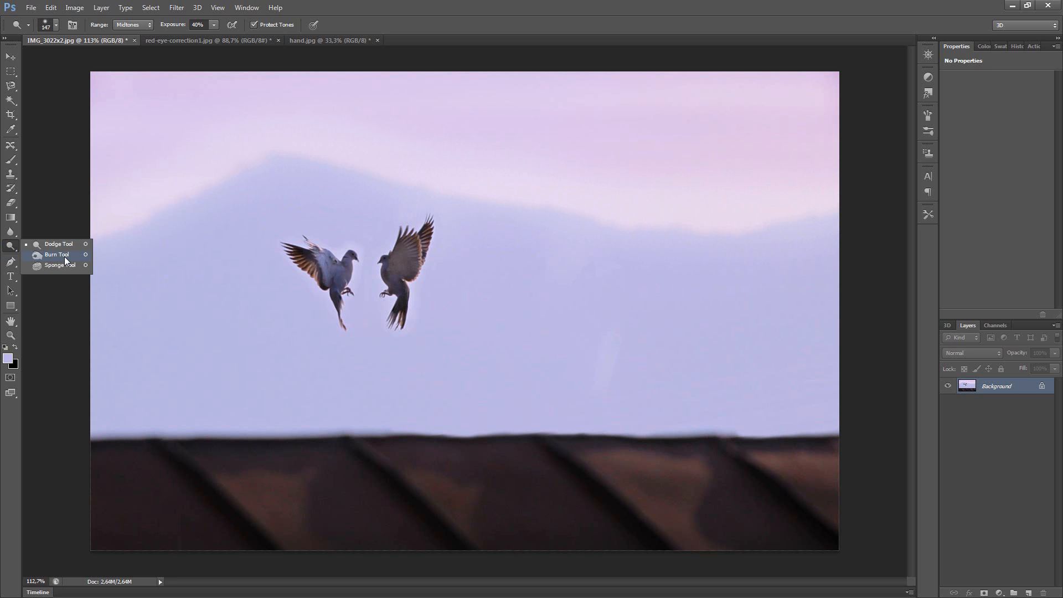
pyautogui.click(56, 255)
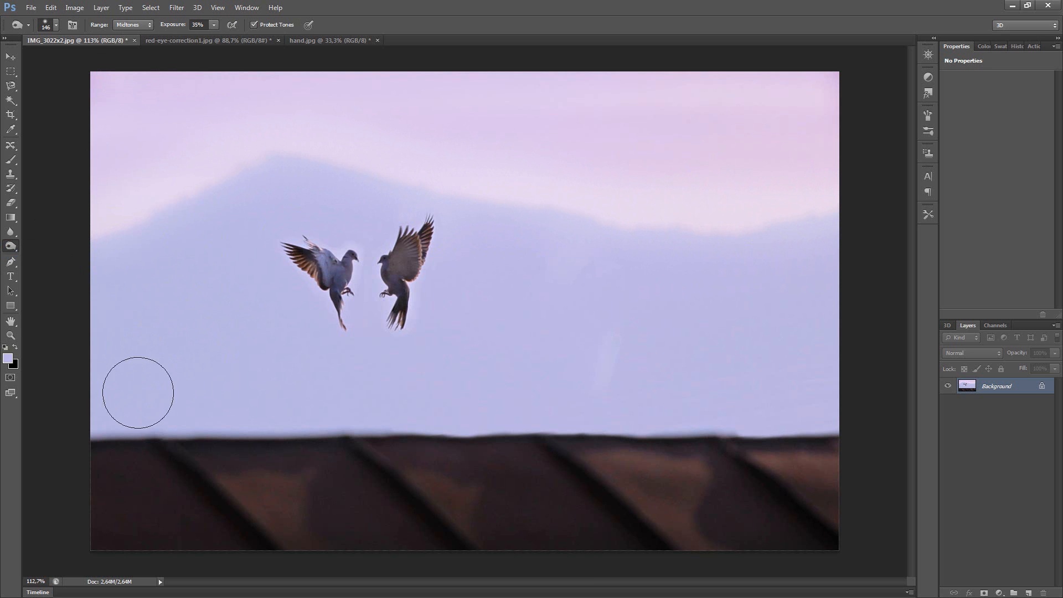
pyautogui.moveTo(139, 392); pyautogui.dragTo(515, 410)
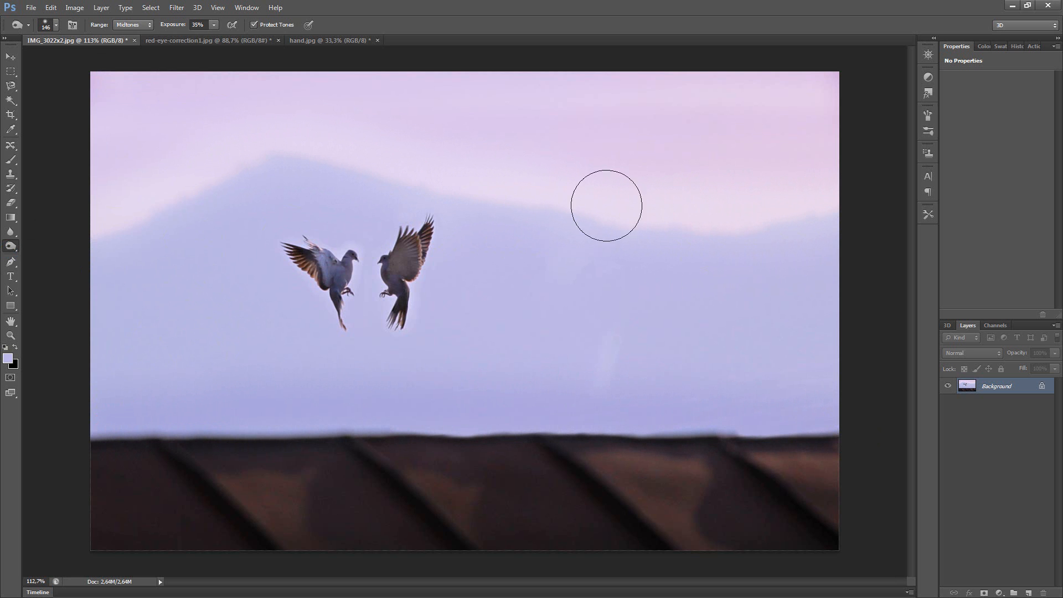
pyautogui.moveTo(285, 81)
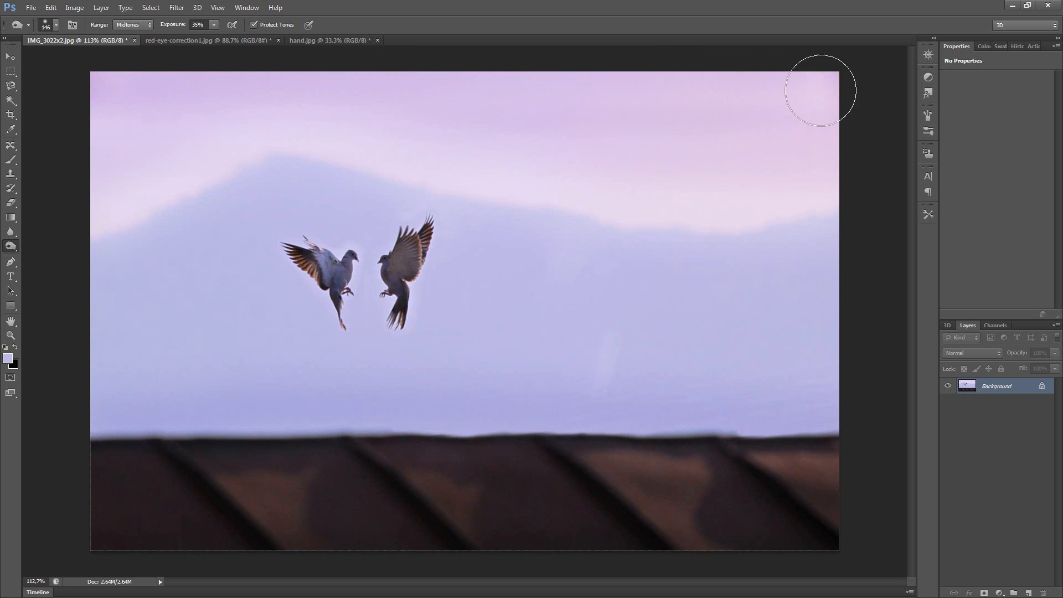
pyautogui.moveTo(820, 91); pyautogui.dragTo(505, 86)
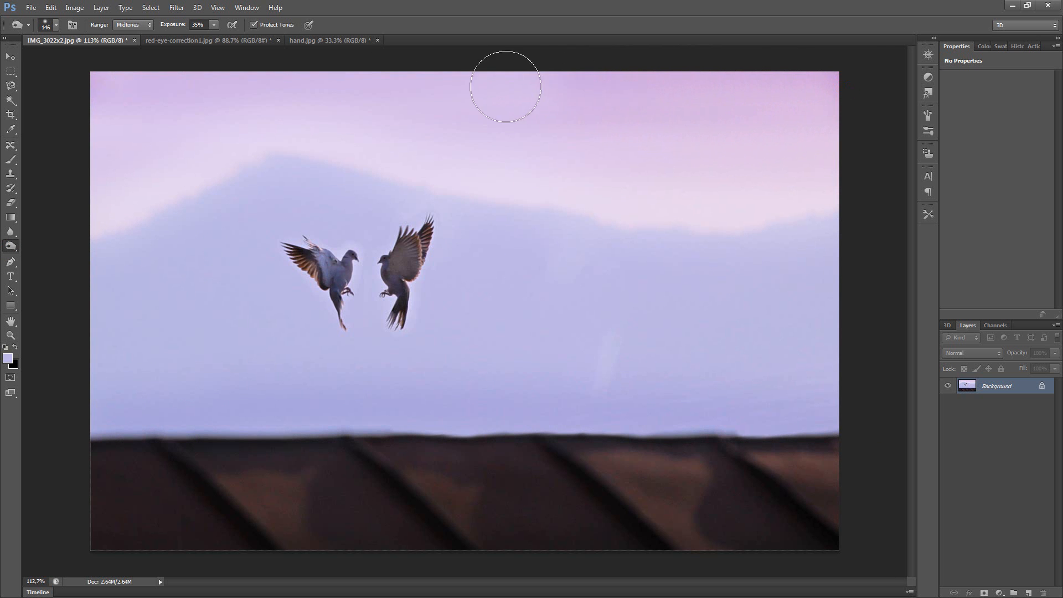
pyautogui.moveTo(505, 86); pyautogui.dragTo(98, 135)
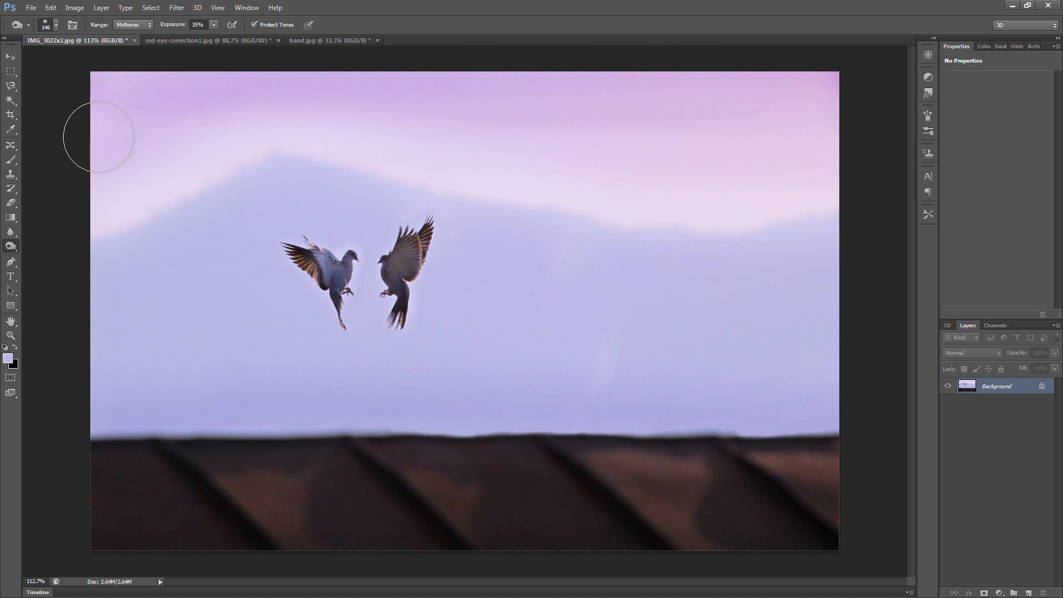
pyautogui.moveTo(756, 64)
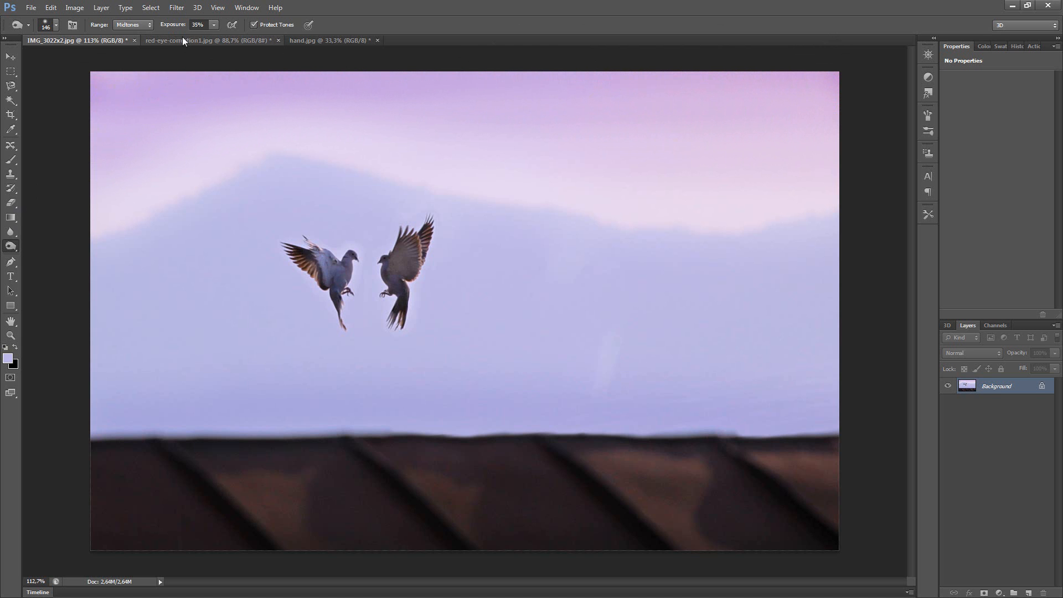
# Step: Switch to red-eye-correction1.jpg and choose the Red Eye Tool
pyautogui.click(204, 40)
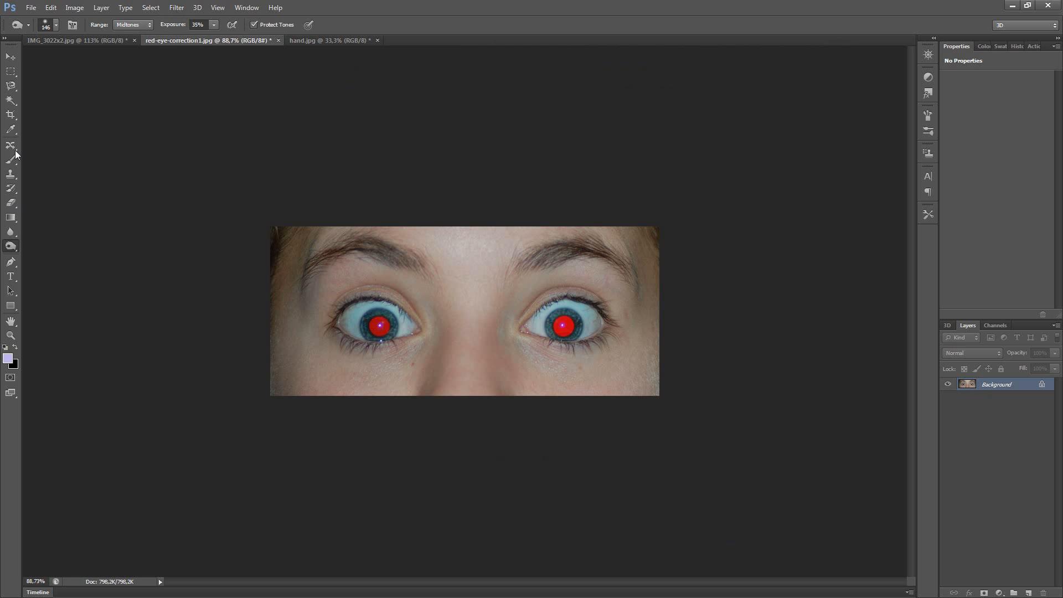
pyautogui.click(11, 145)
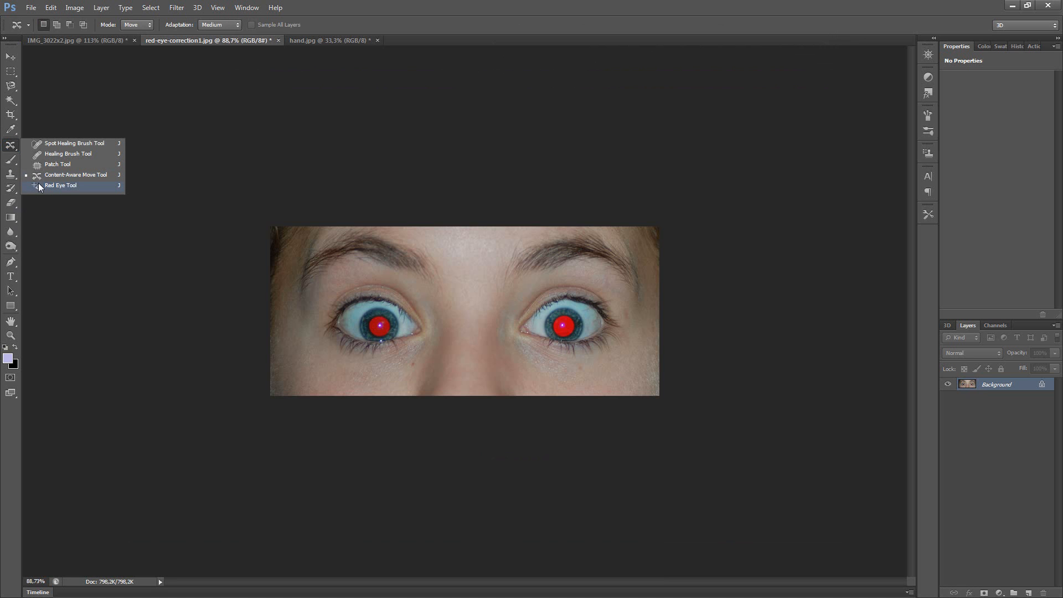
pyautogui.moveTo(88, 192)
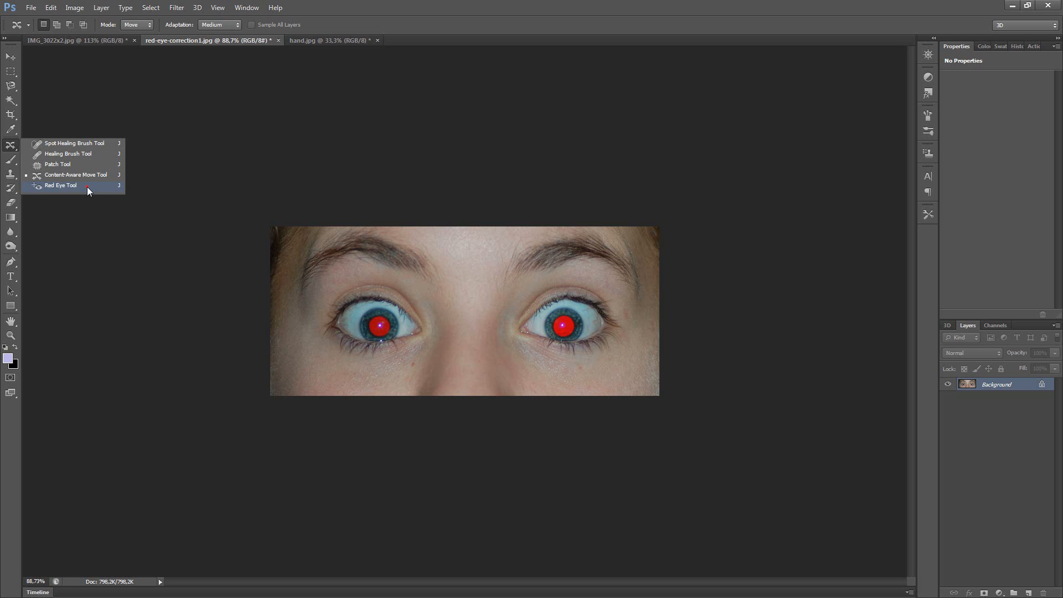
pyautogui.click(60, 185)
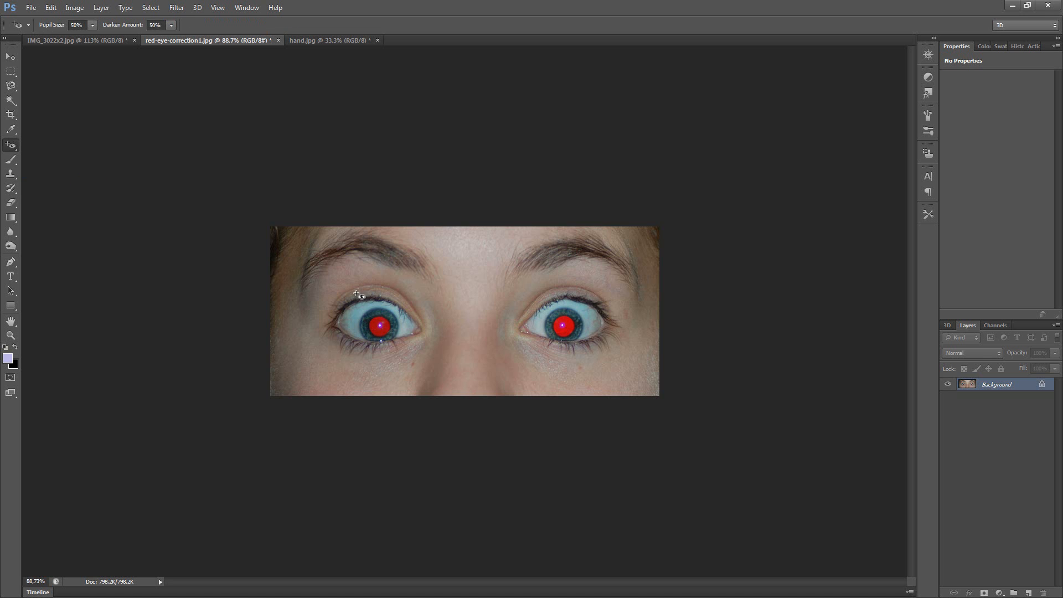
pyautogui.moveTo(331, 295)
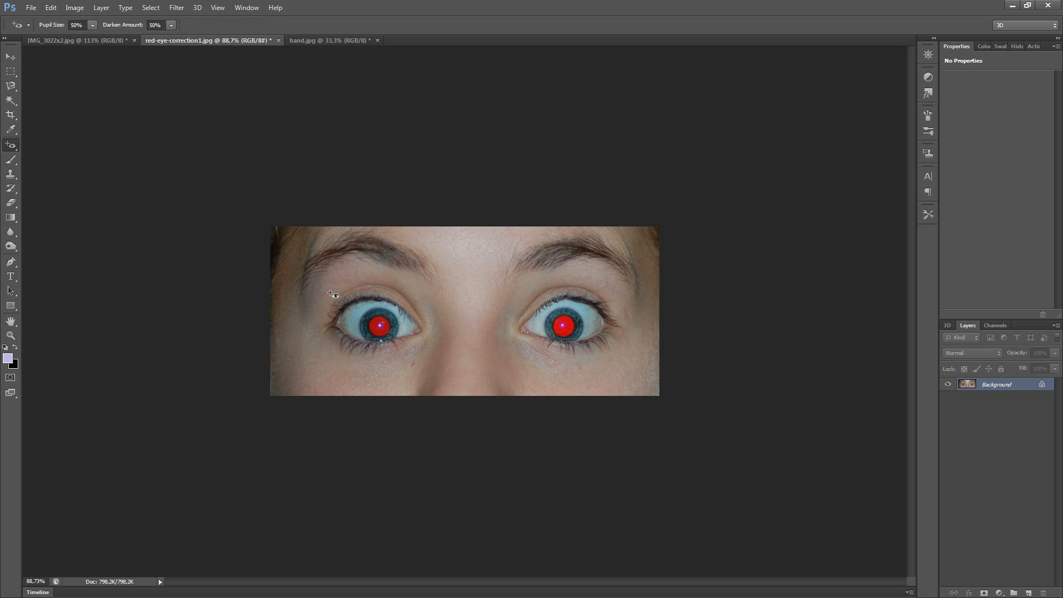
pyautogui.moveTo(326, 284)
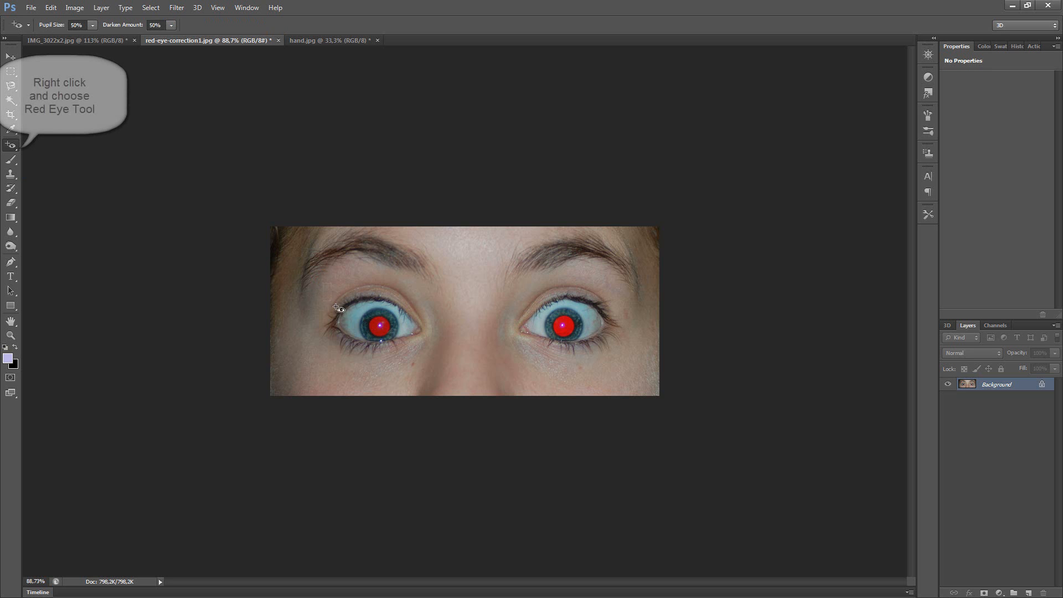
# Step: Remove the red from the left and right pupils by marking each eye
pyautogui.moveTo(337, 309); pyautogui.dragTo(432, 355)
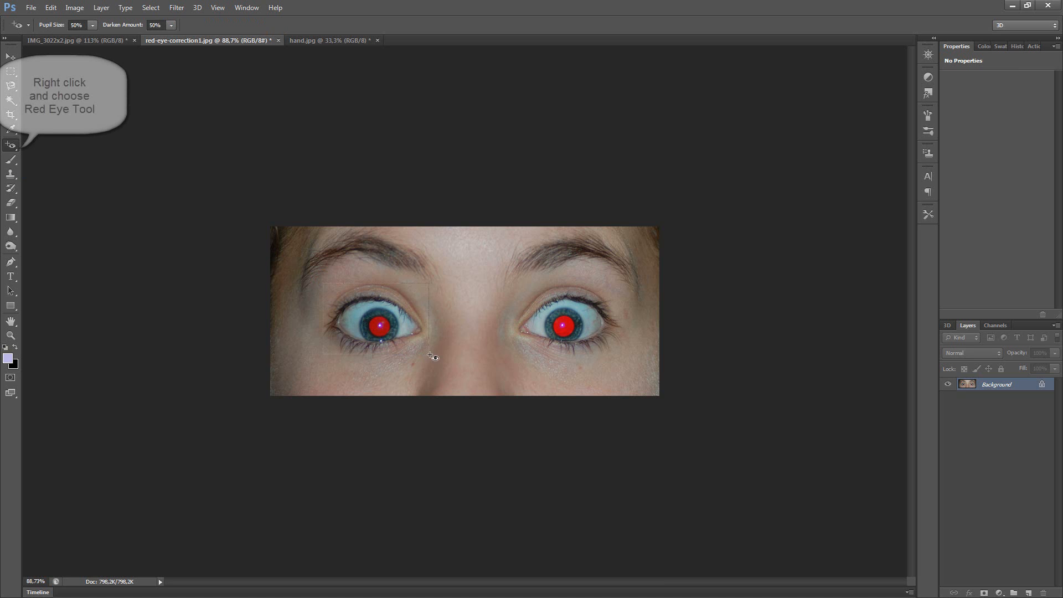
pyautogui.click(379, 324)
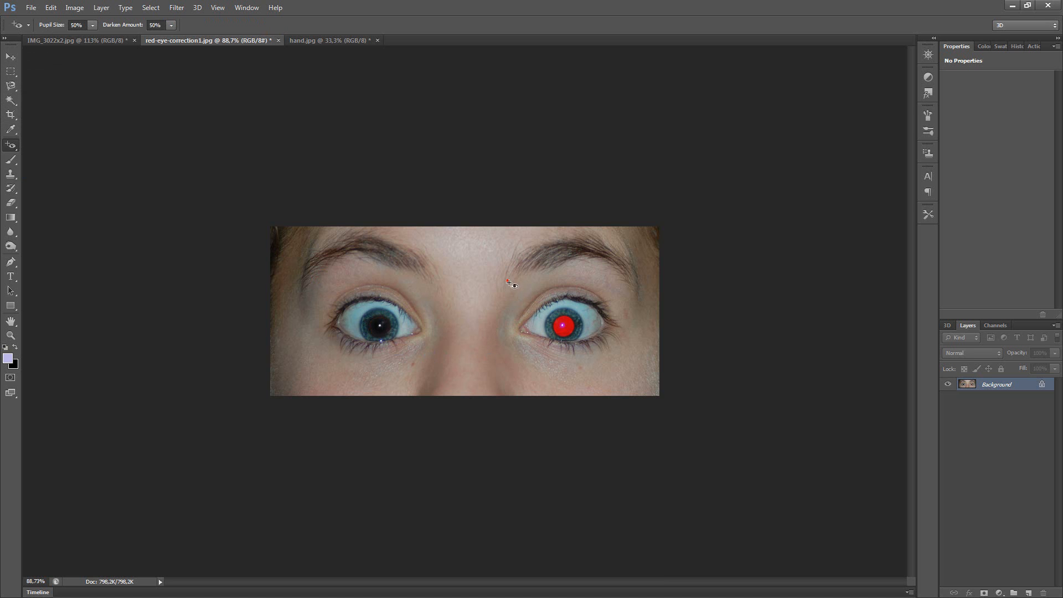
pyautogui.moveTo(509, 282); pyautogui.dragTo(624, 359)
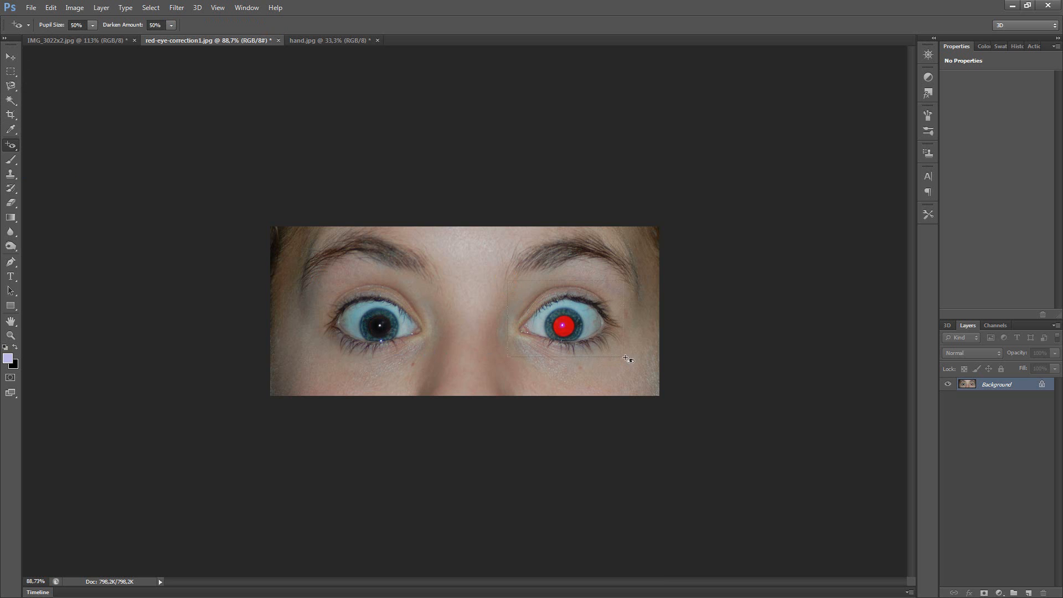
pyautogui.click(563, 326)
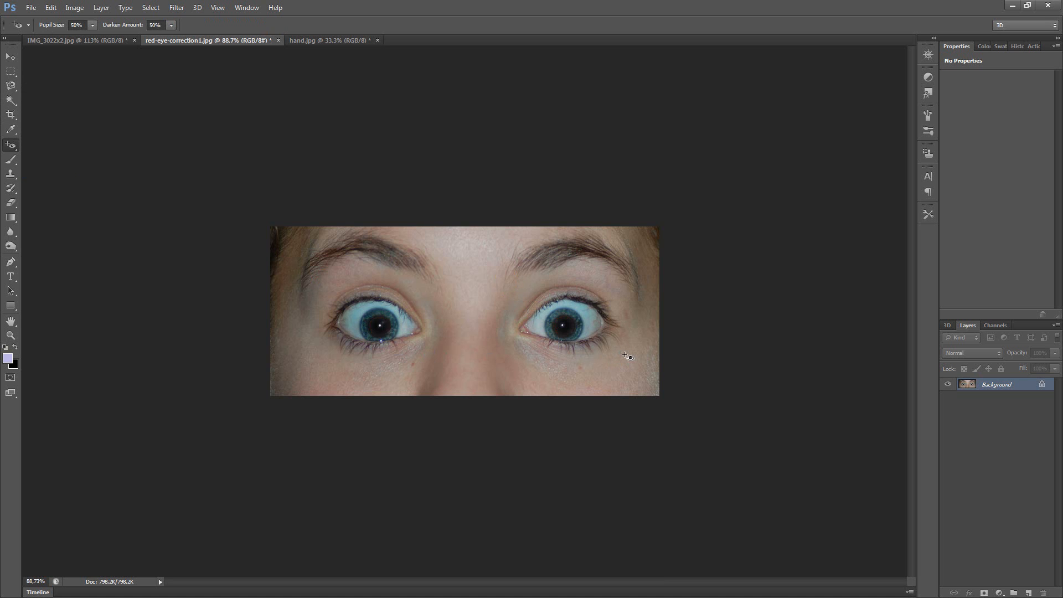
pyautogui.moveTo(664, 372)
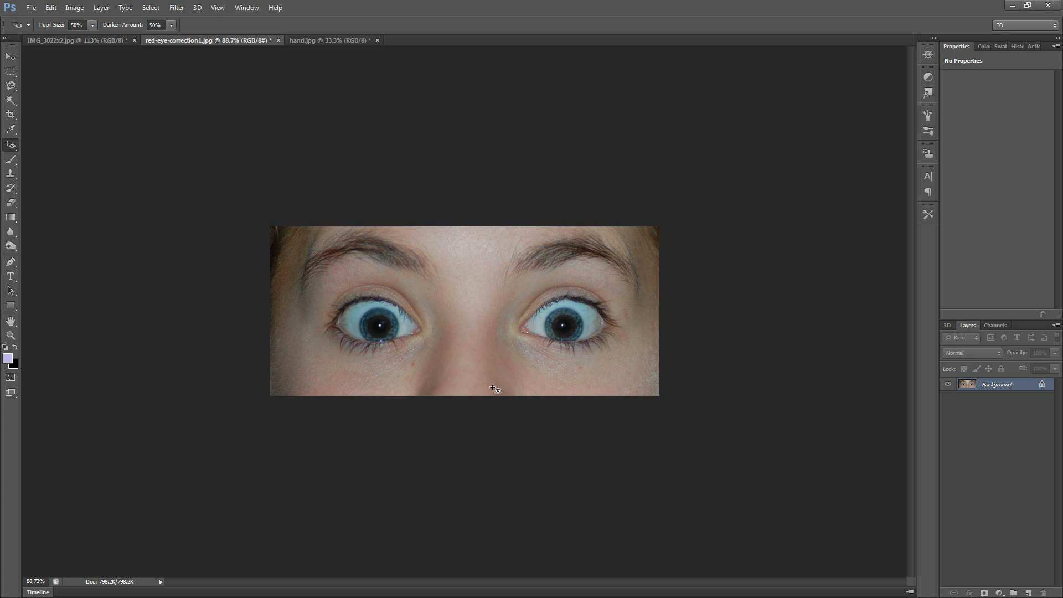
pyautogui.moveTo(482, 380)
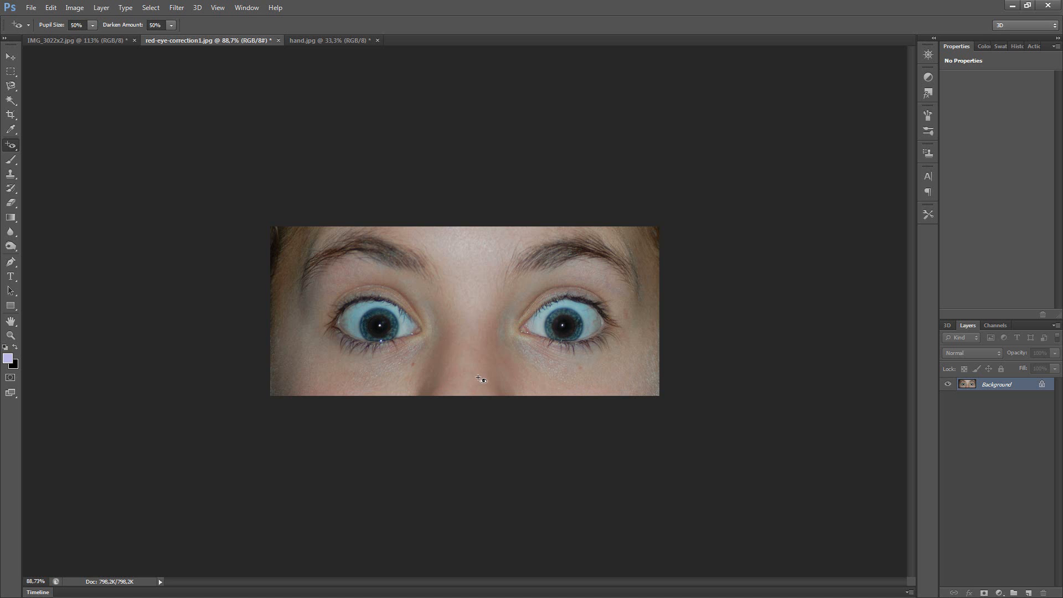
pyautogui.moveTo(464, 354)
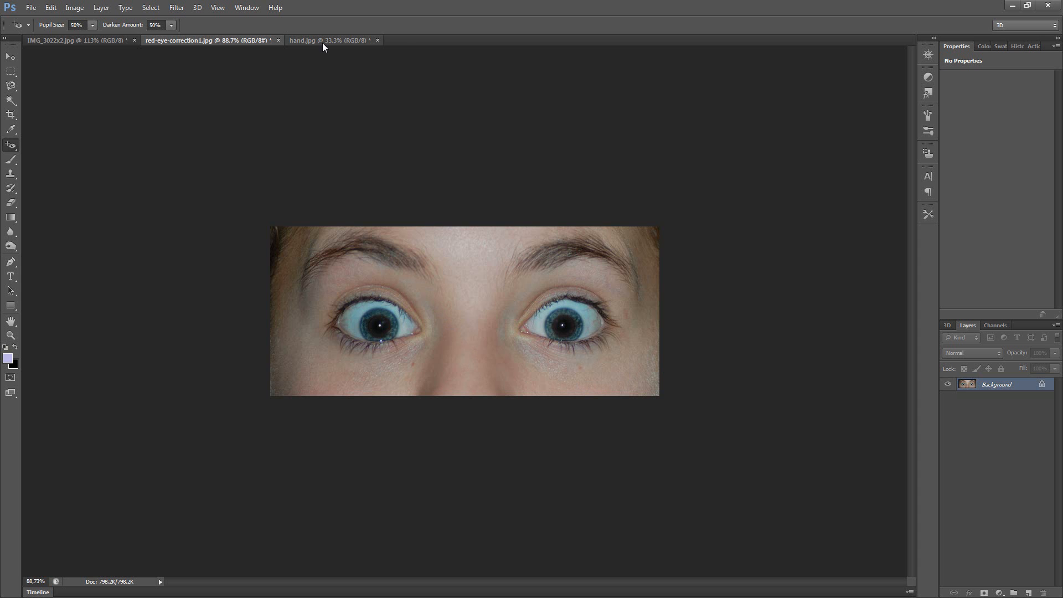
pyautogui.moveTo(324, 40)
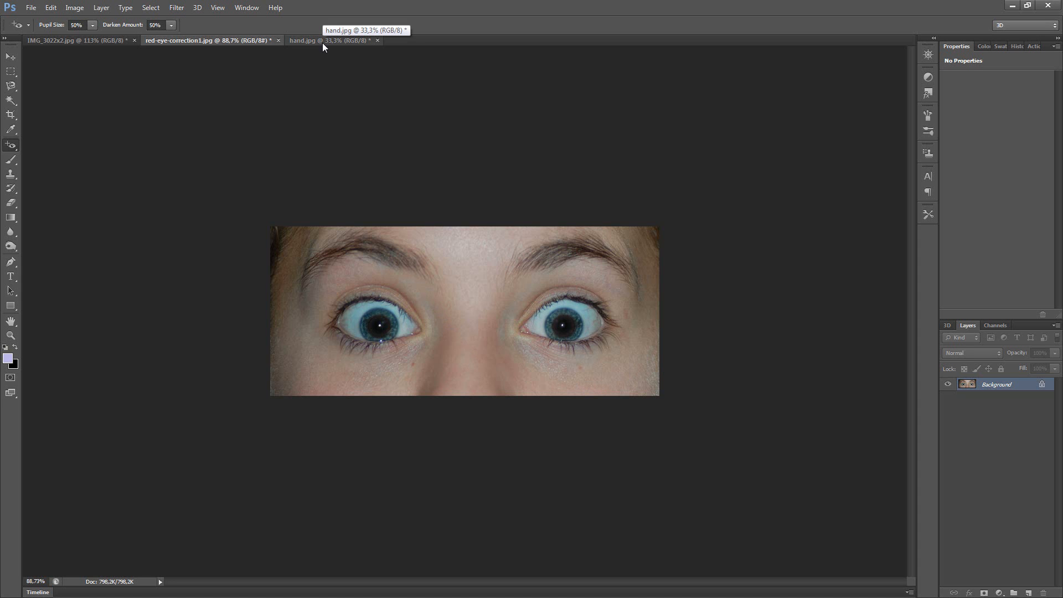
# Step: Make the hand.jpg document active
pyautogui.click(307, 40)
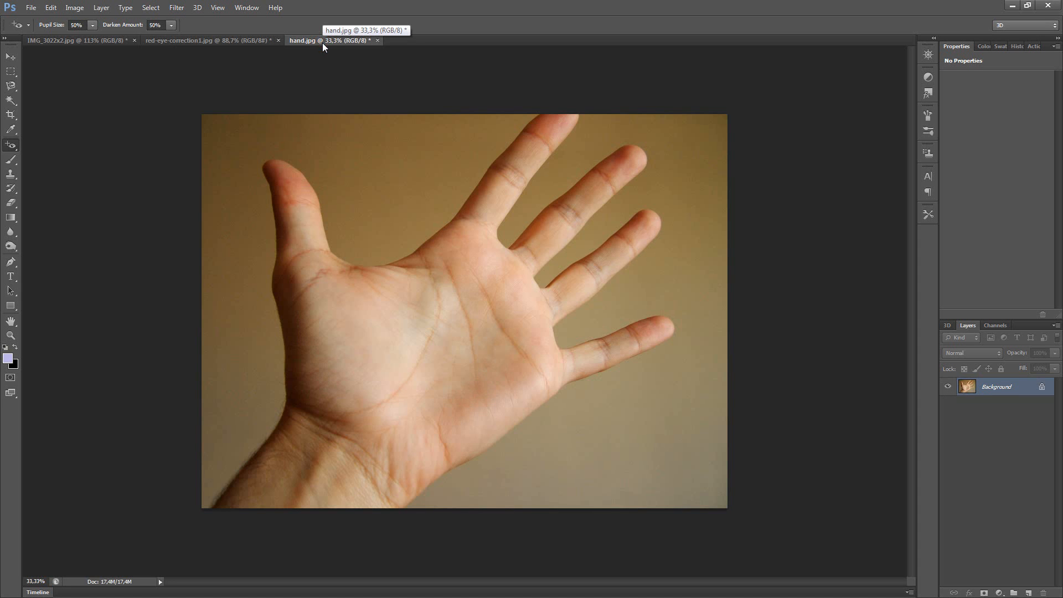
pyautogui.moveTo(157, 222)
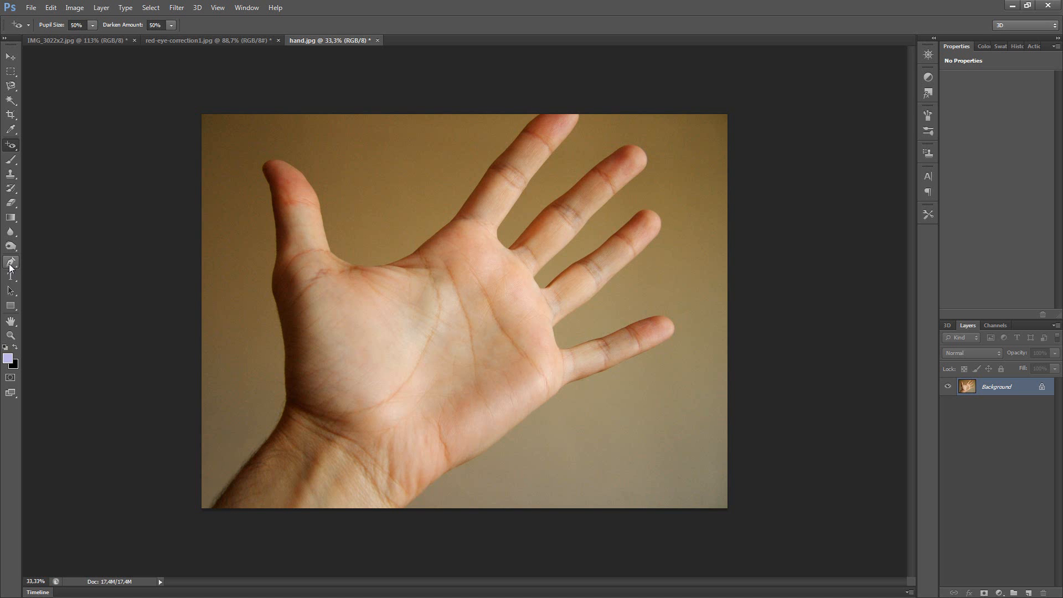
# Step: With the Pen Tool, place anchor points from the palm edge around the fingertip down to the wrist
pyautogui.click(10, 263)
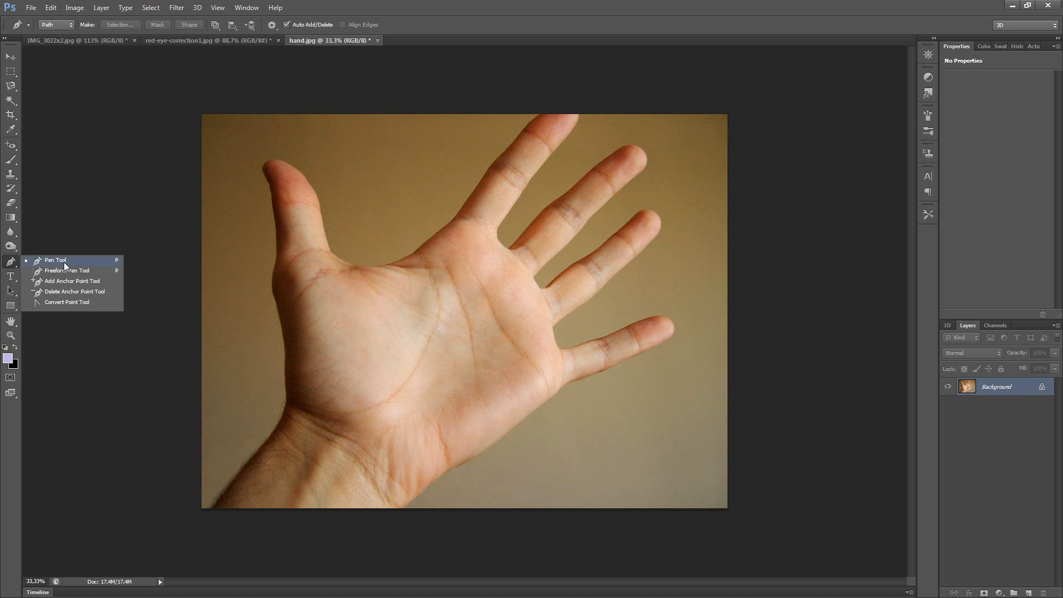
pyautogui.click(55, 259)
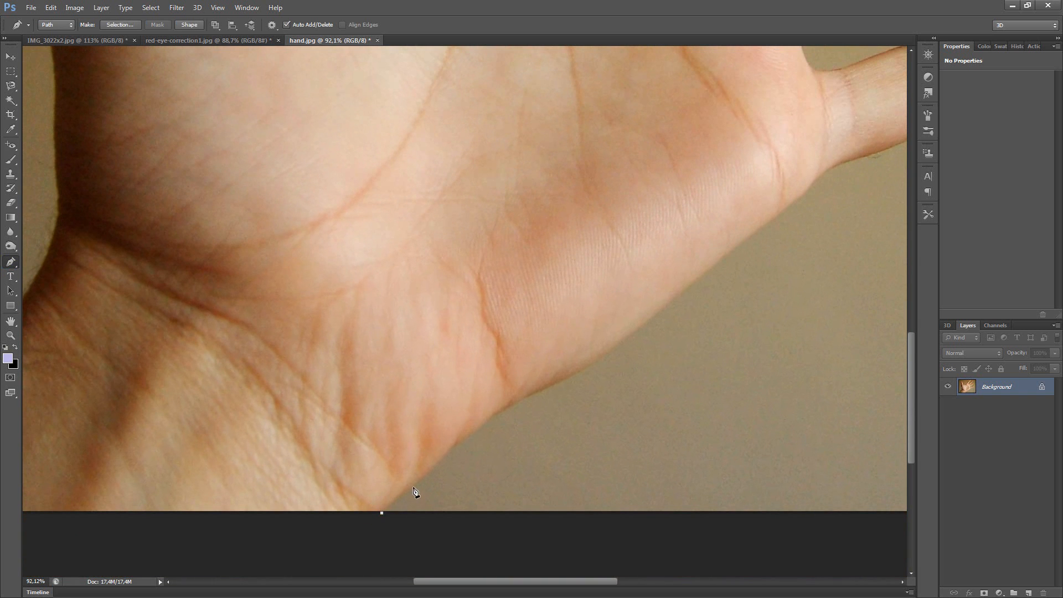
pyautogui.click(442, 460)
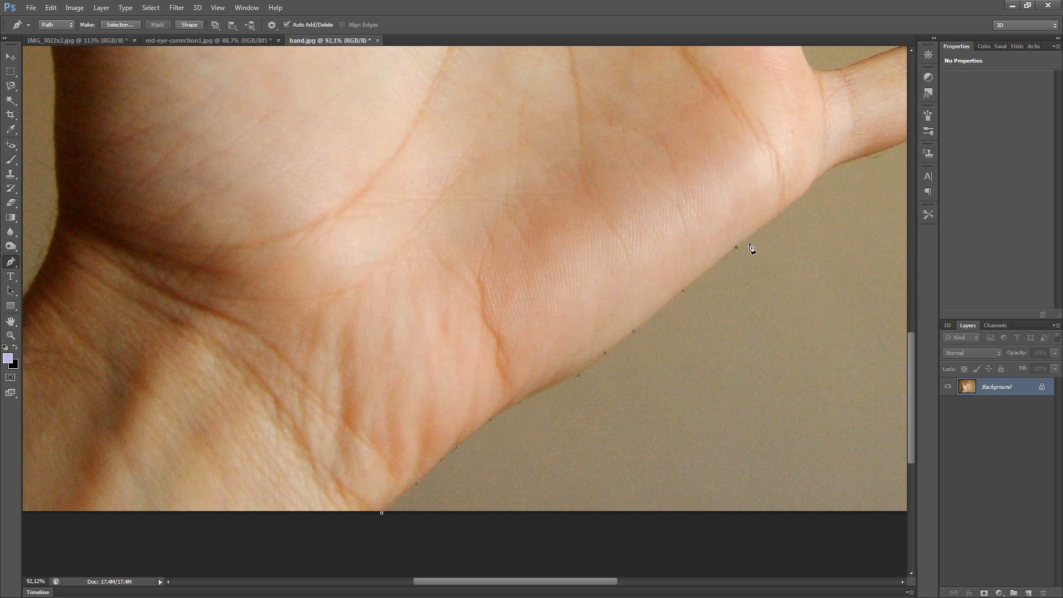
pyautogui.click(805, 228)
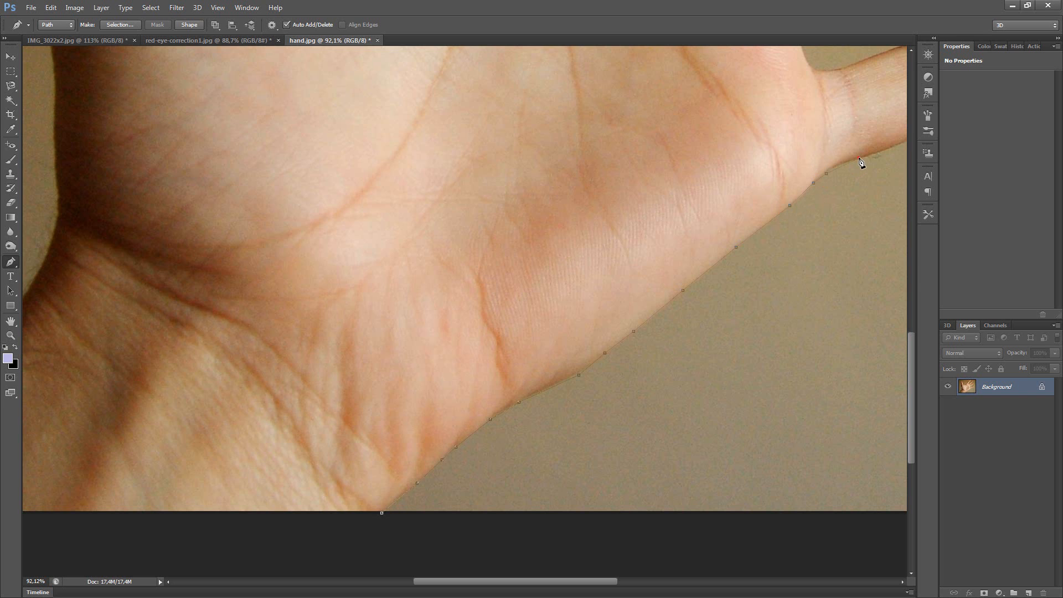
pyautogui.moveTo(826, 229)
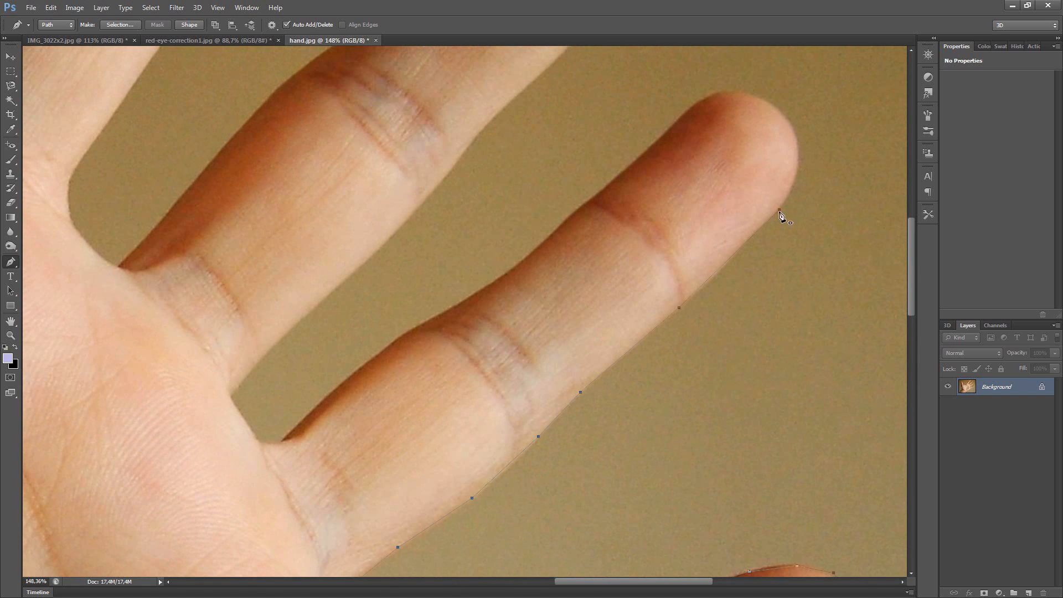
pyautogui.click(599, 197)
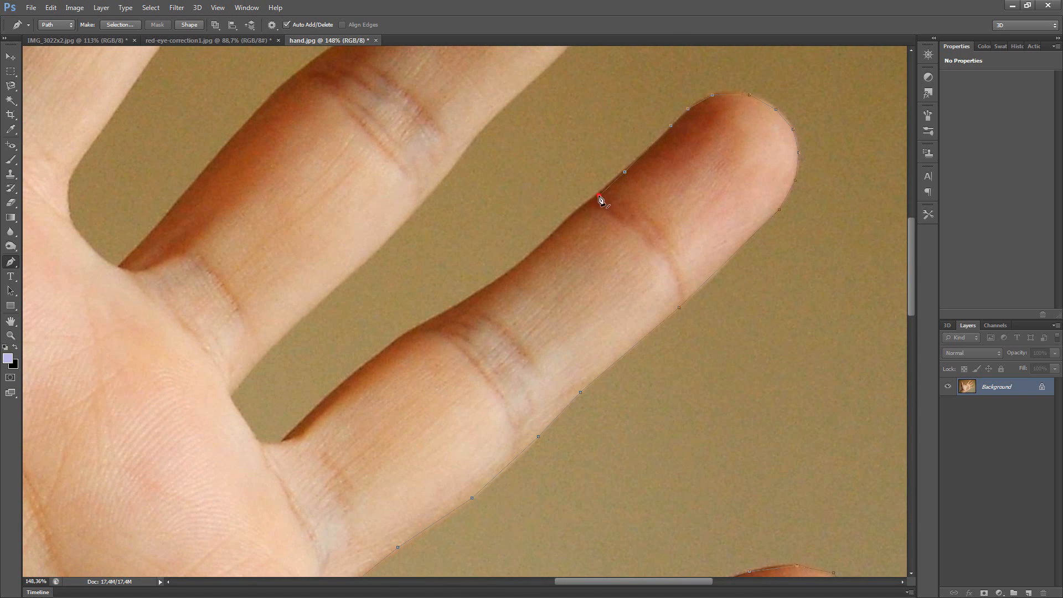
pyautogui.click(284, 339)
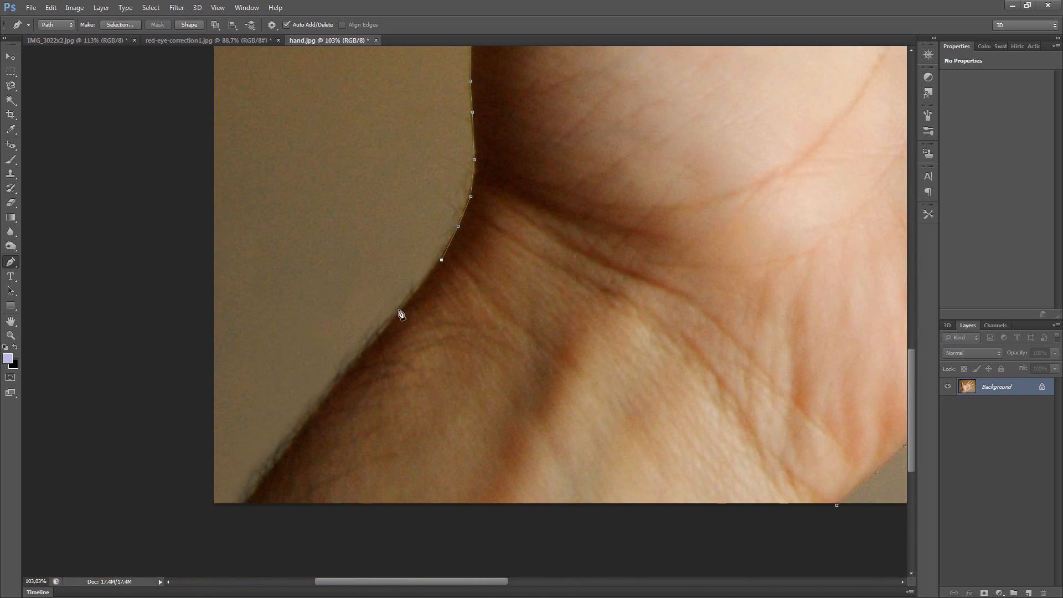
pyautogui.click(244, 510)
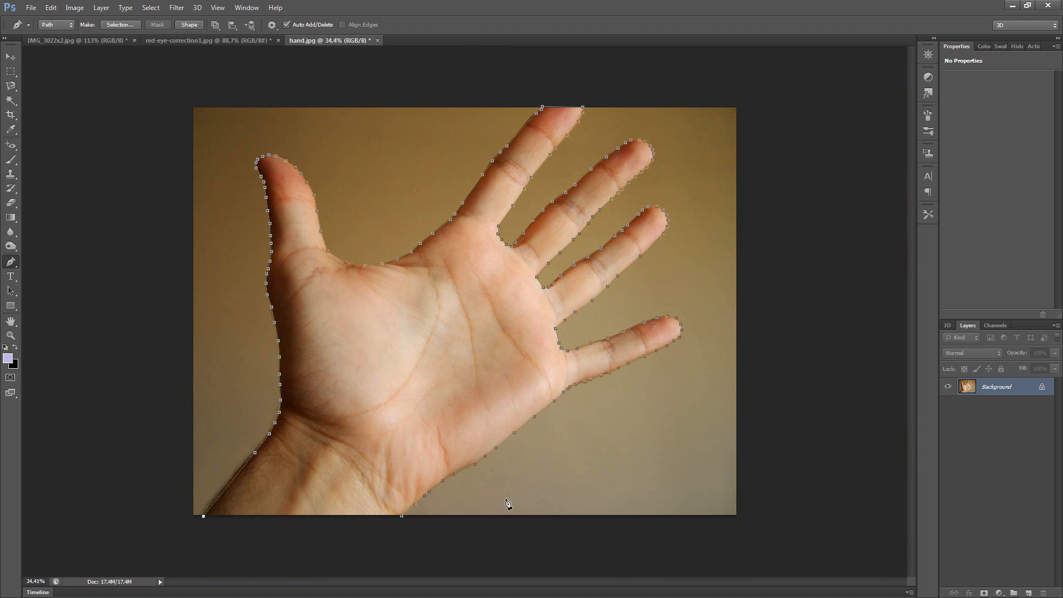
pyautogui.moveTo(408, 530)
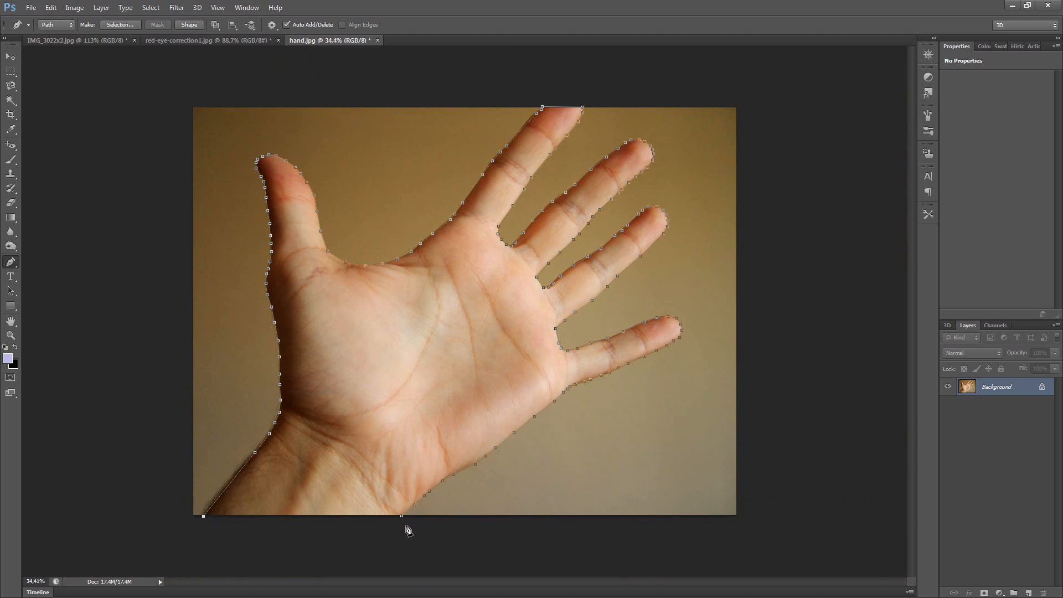
pyautogui.moveTo(405, 522)
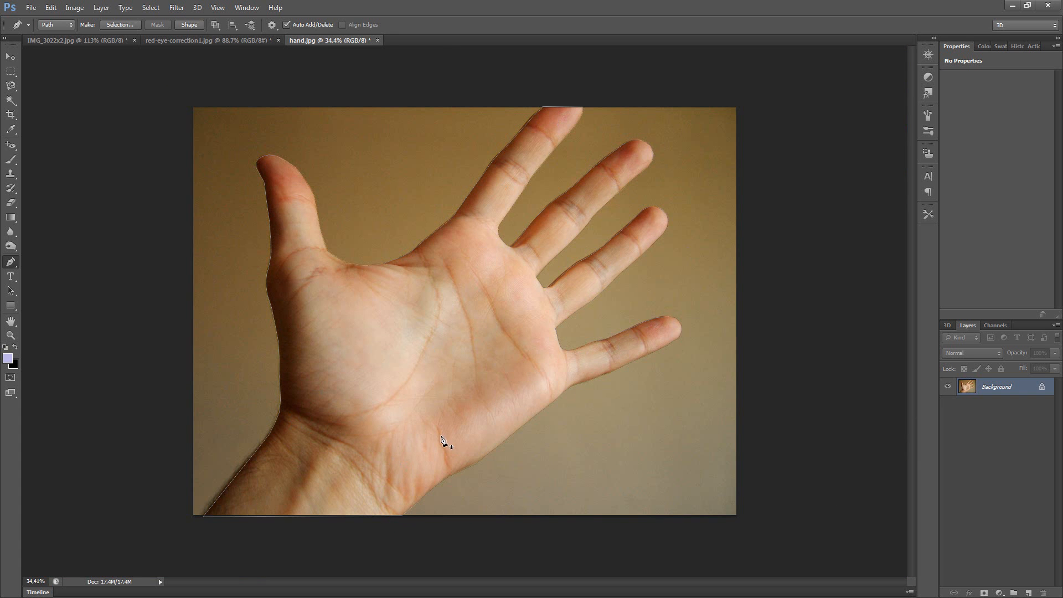
pyautogui.moveTo(418, 399)
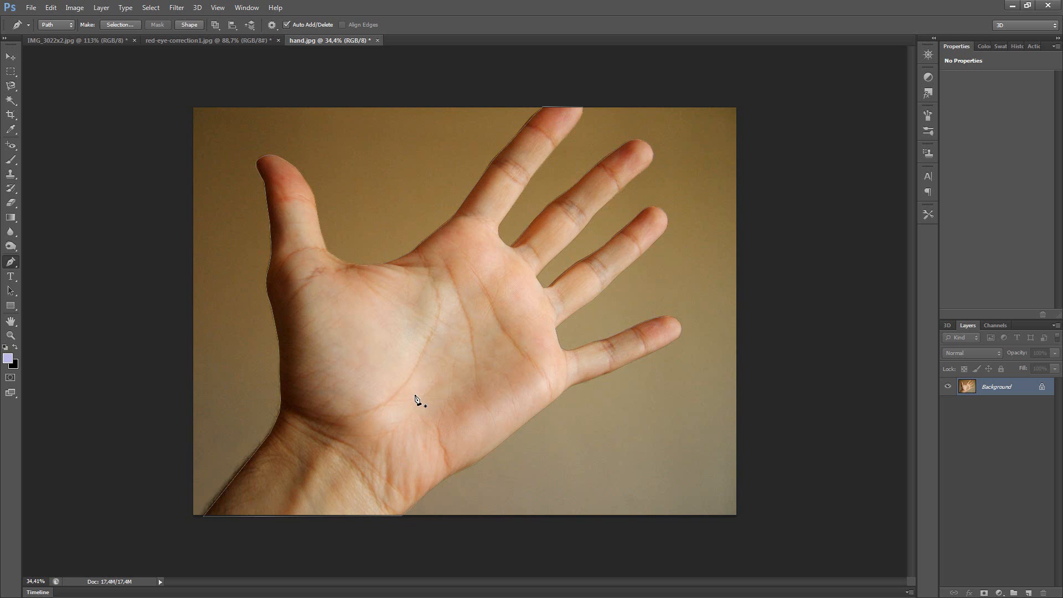
# Step: Convert the hand path into a selection with a 0.5-pixel Feather Radius
pyautogui.rightClick(418, 400)
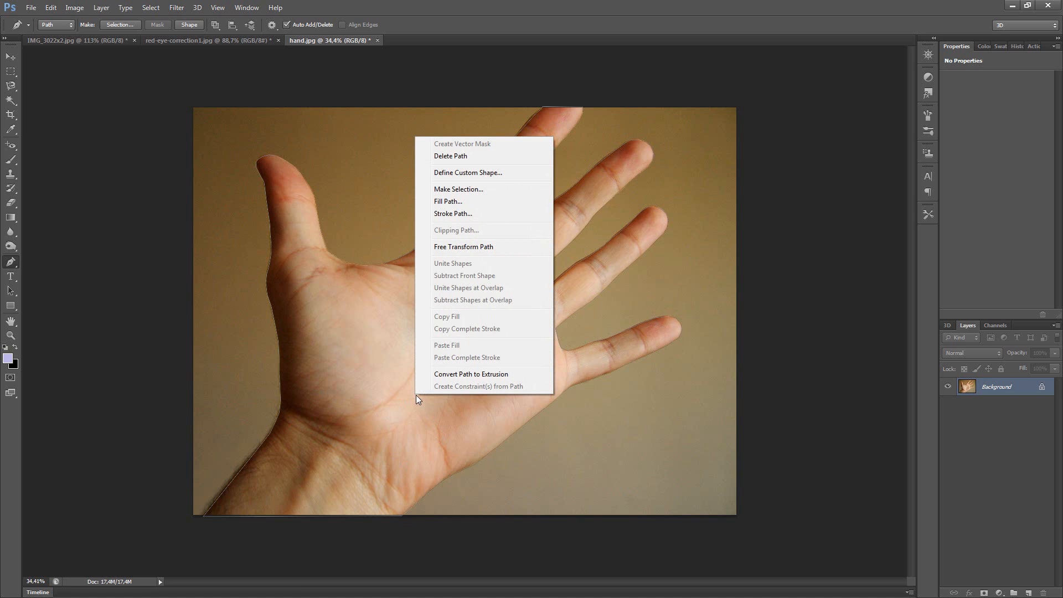
pyautogui.moveTo(473, 189)
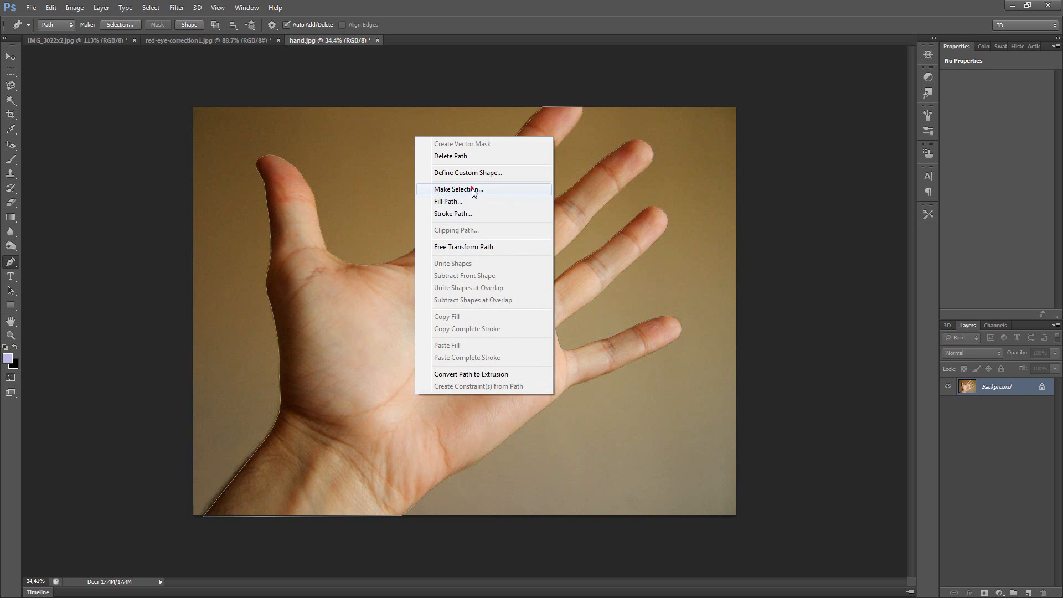
pyautogui.click(459, 189)
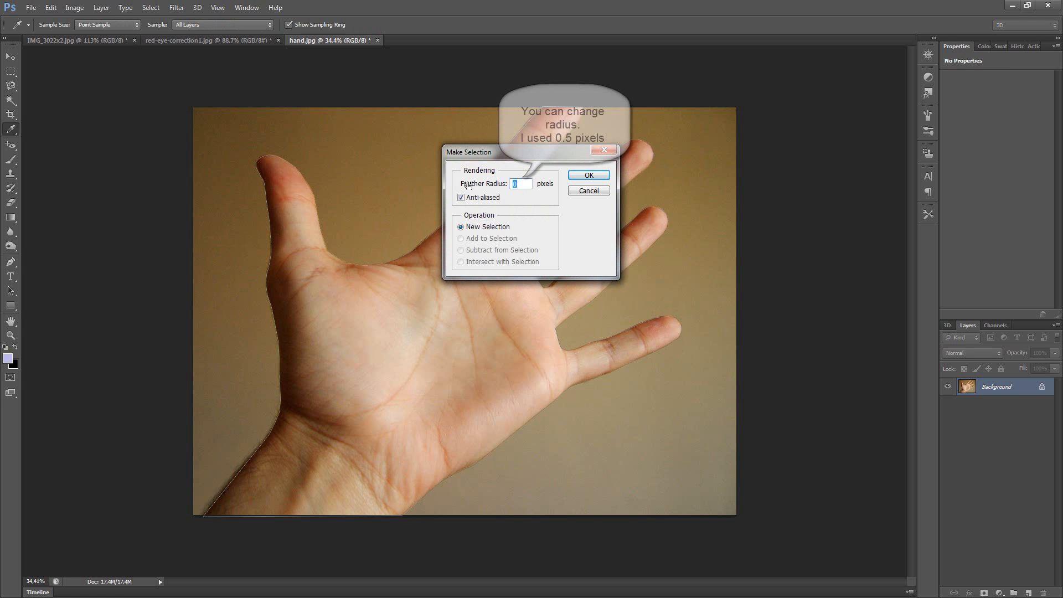
pyautogui.write('0.4')
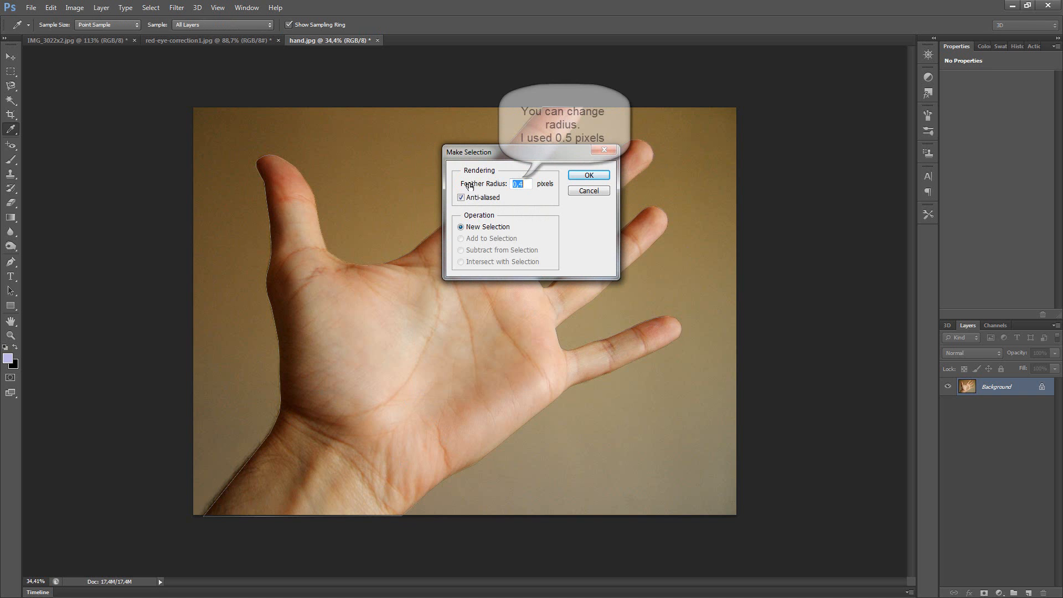
pyautogui.write('0.5')
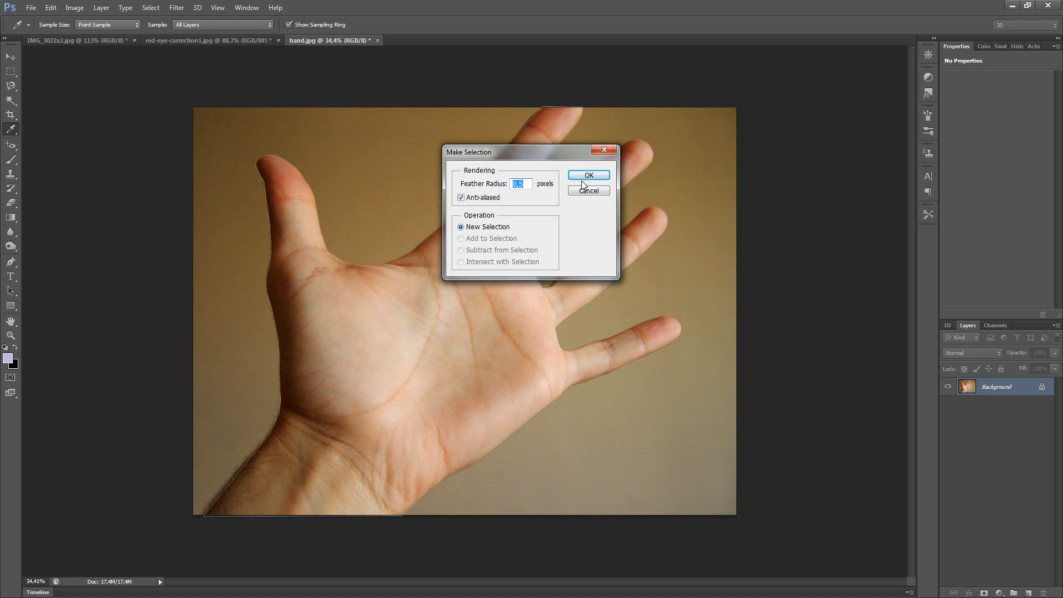
pyautogui.click(587, 175)
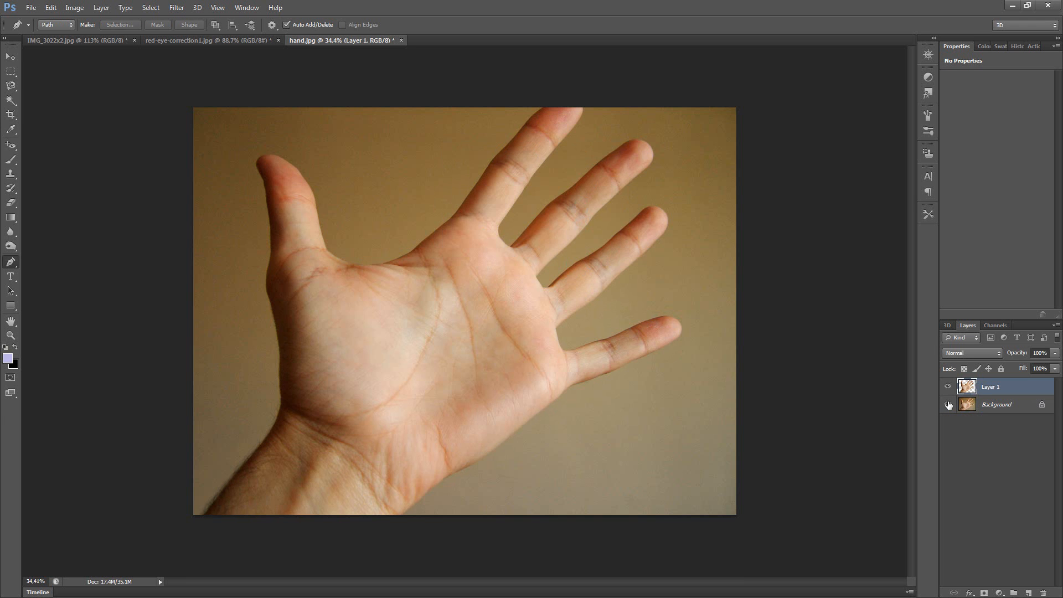
# Step: Hide the Background layer so the hand on Layer 1 sits on transparency
pyautogui.click(949, 405)
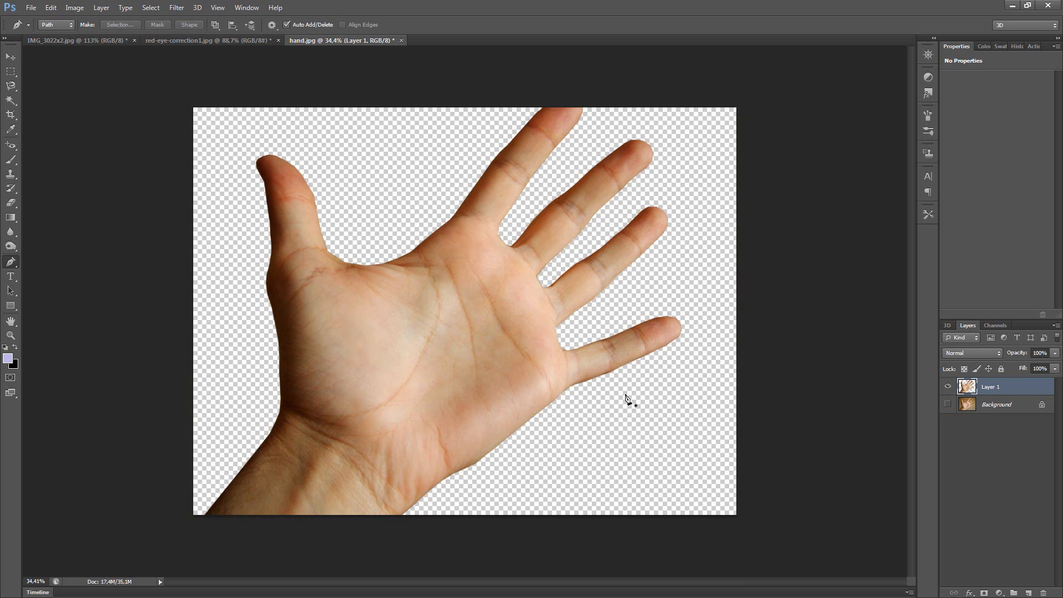
pyautogui.moveTo(627, 399)
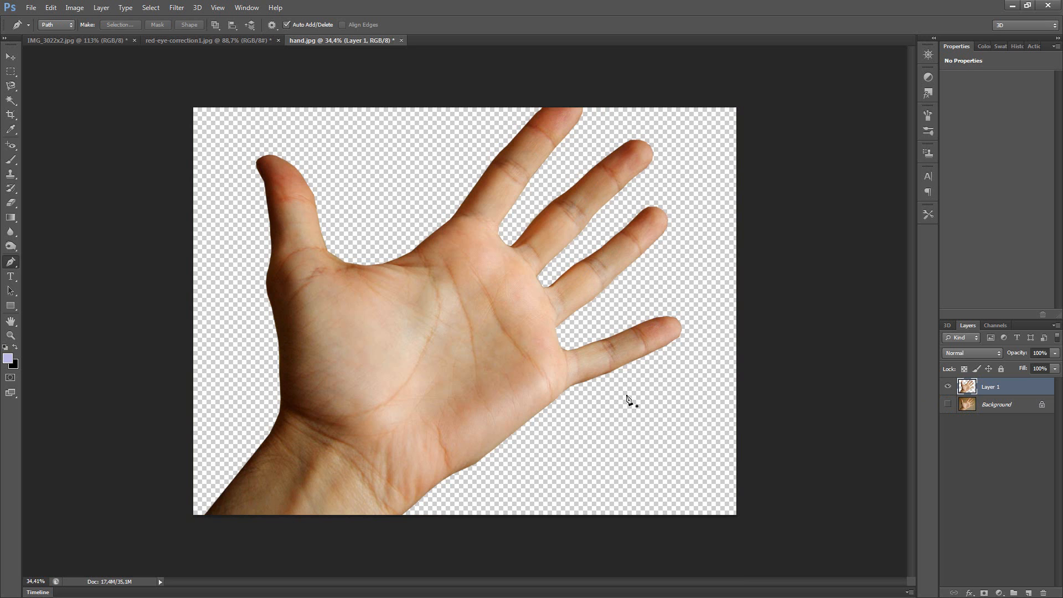